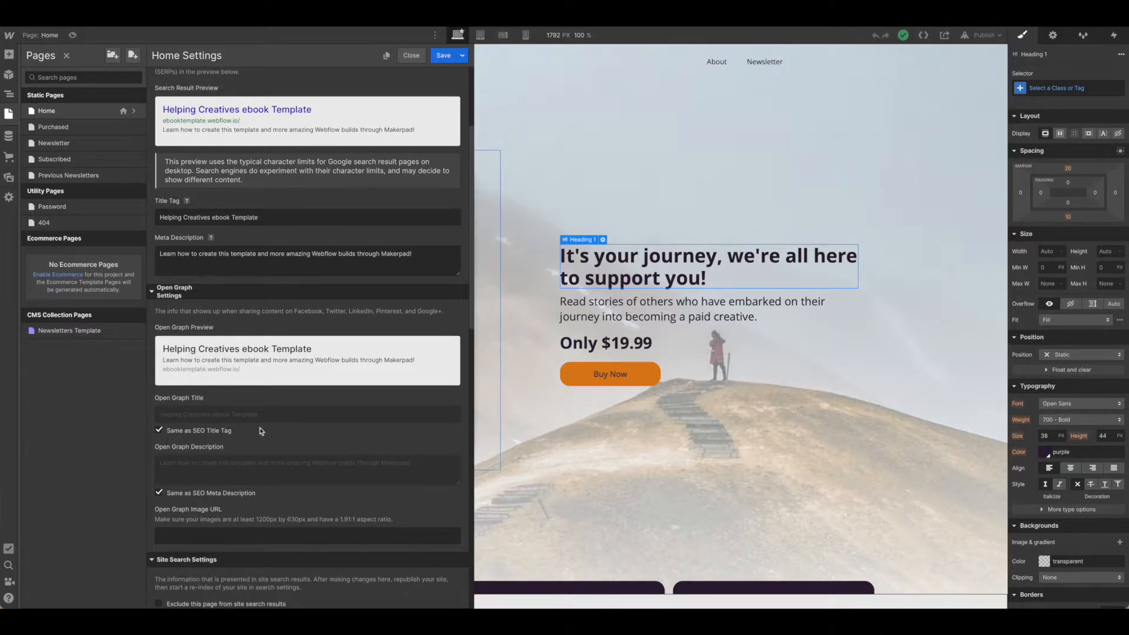
Scroll down through the Home page settings to the Open Graph section.
scroll(down, 3)
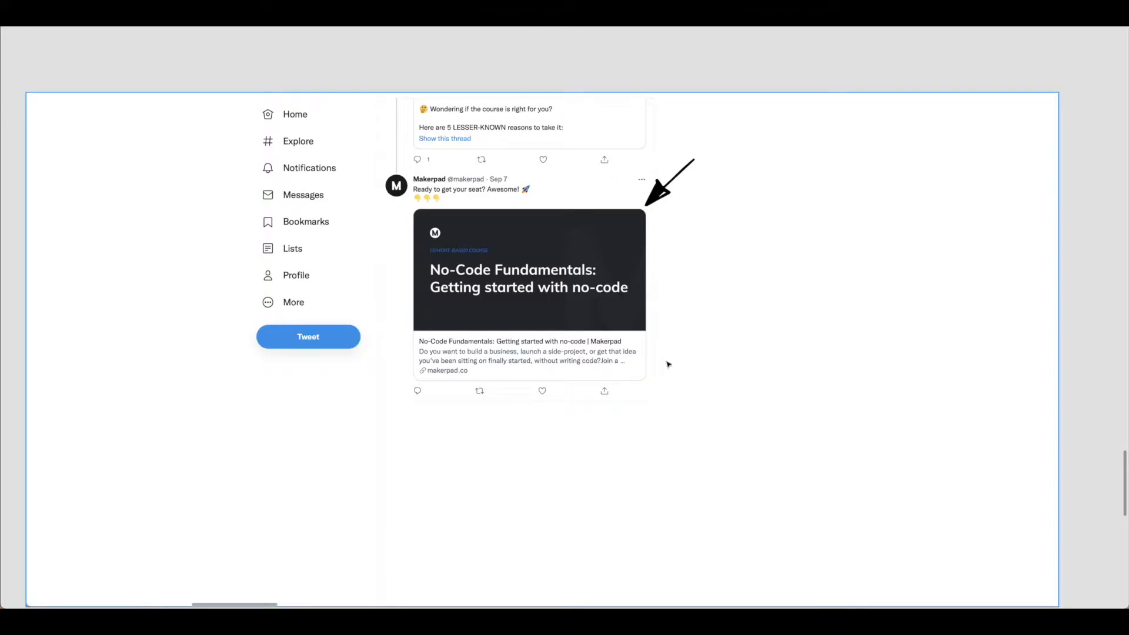
mouse_move(454, 381)
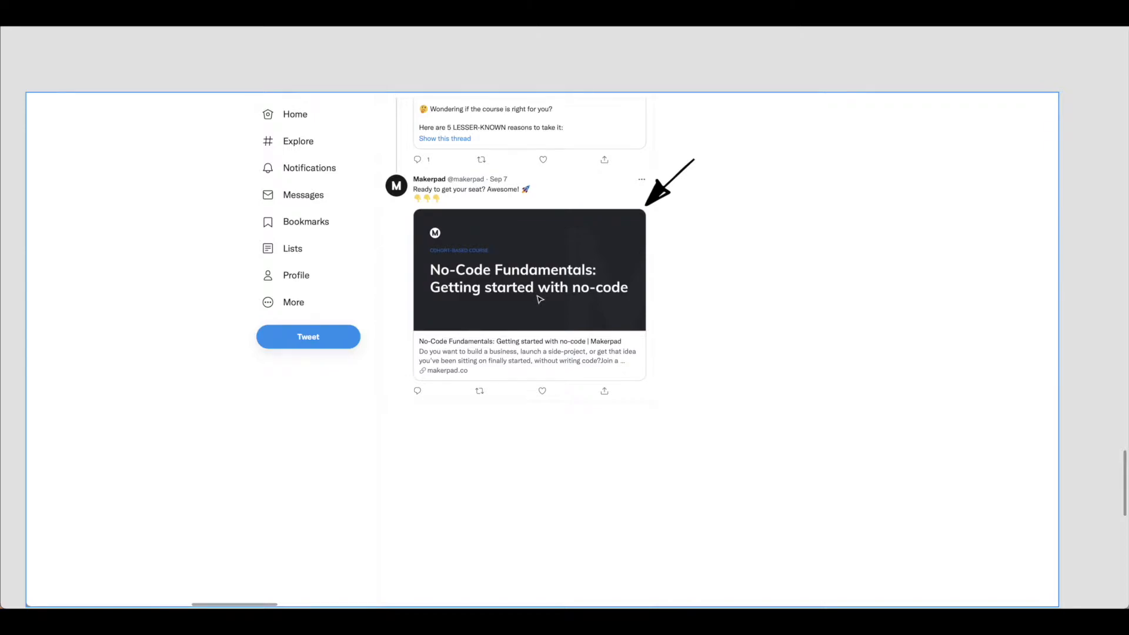
mouse_move(556, 300)
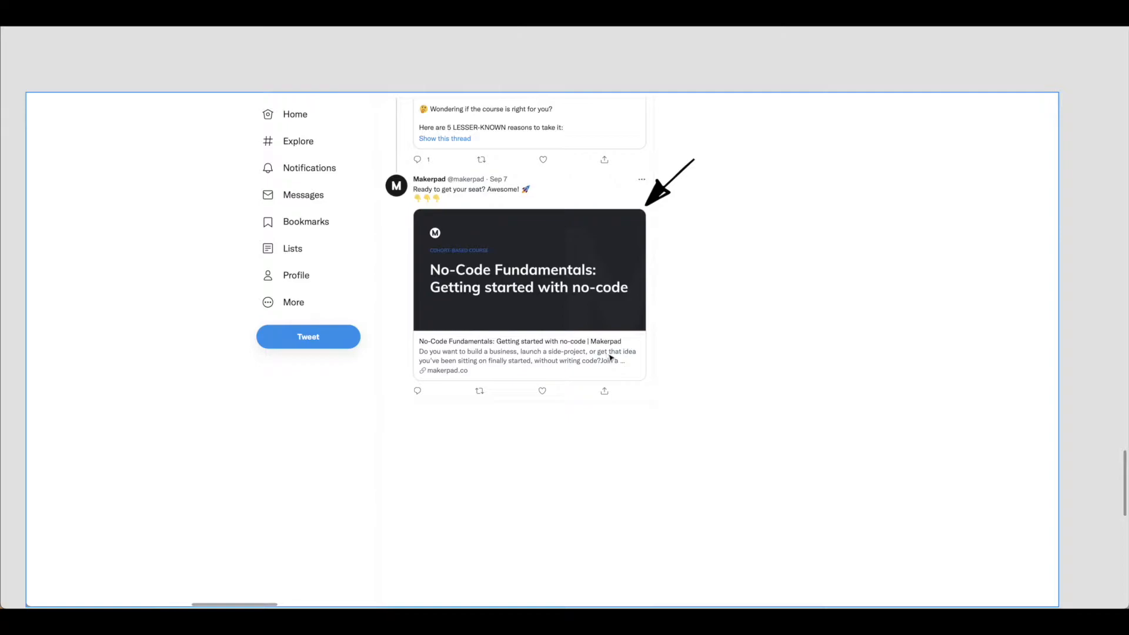
mouse_move(650, 356)
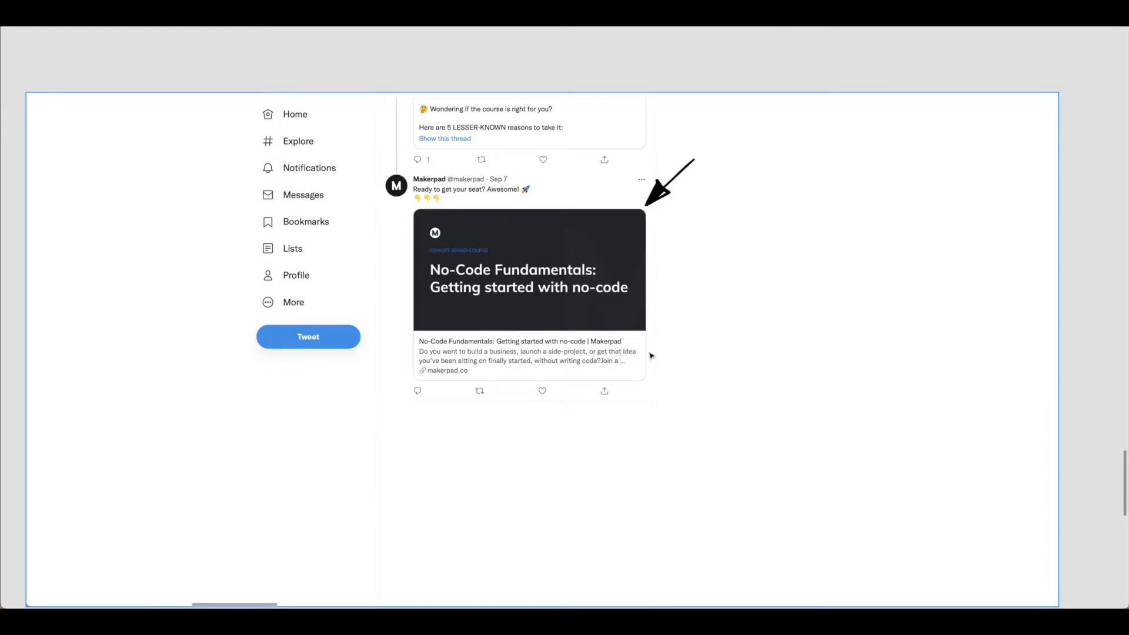
mouse_move(664, 350)
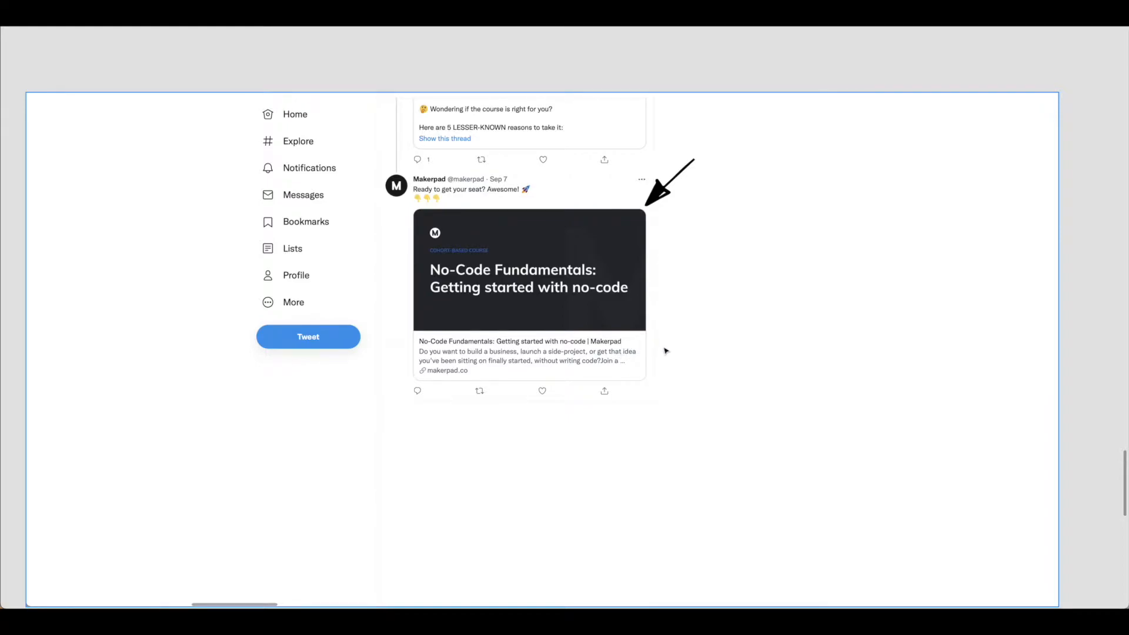
mouse_move(669, 353)
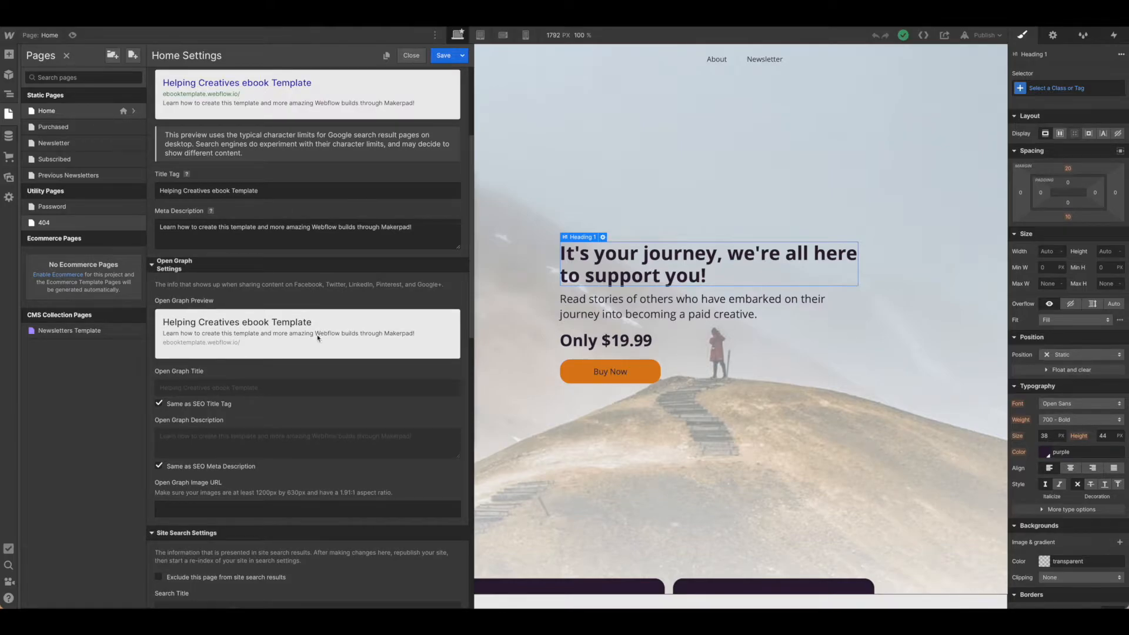
scroll(down, 3)
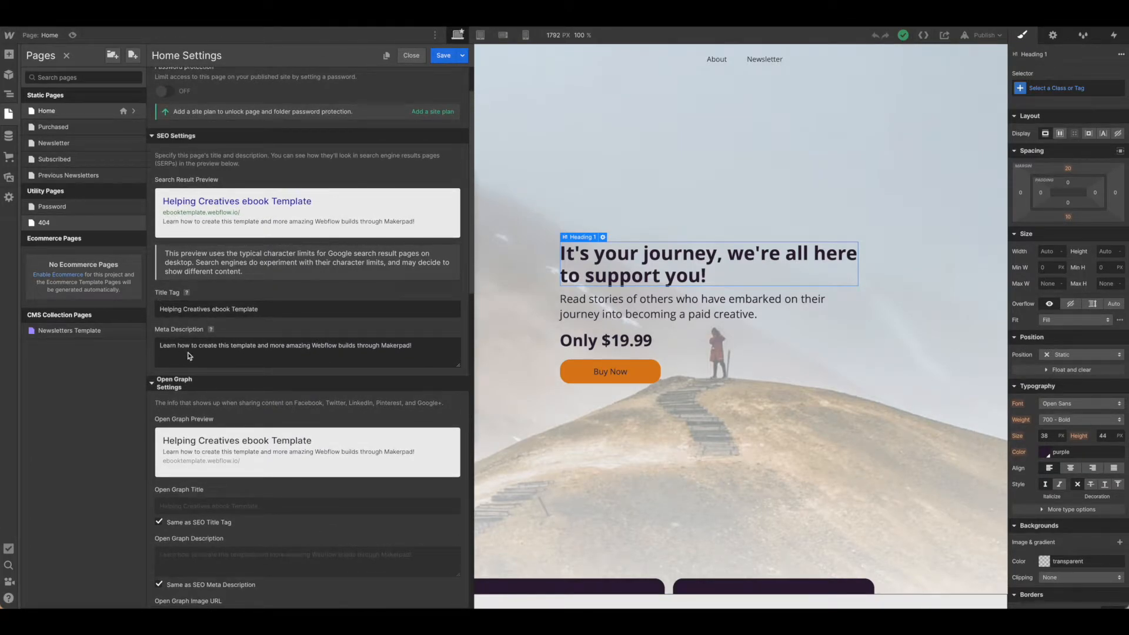
scroll(down, 3)
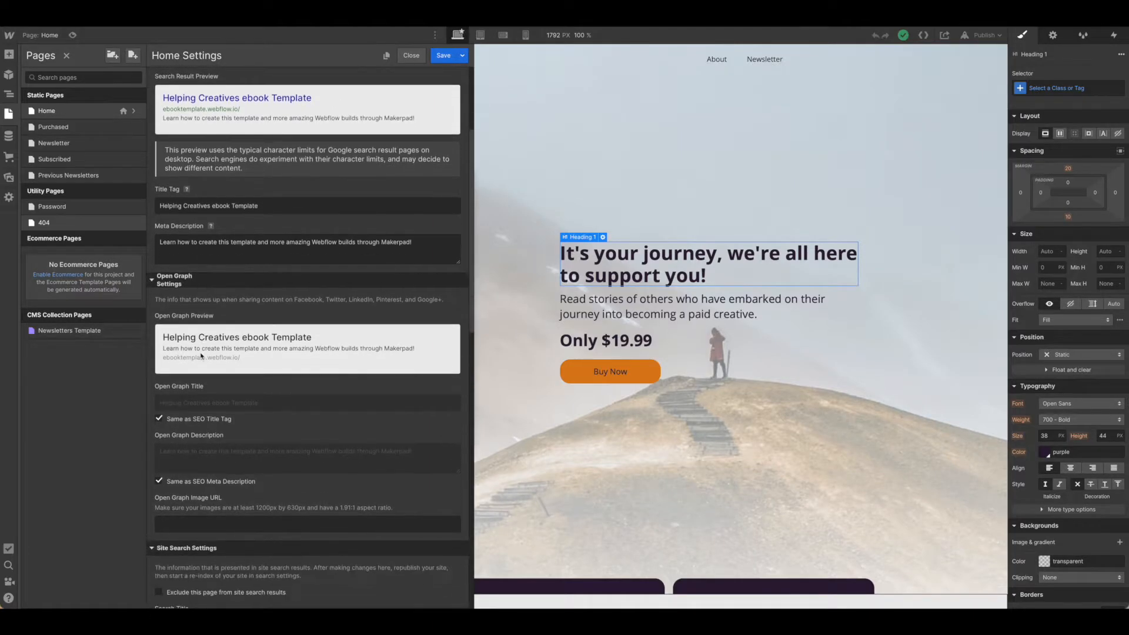
scroll(down, 3)
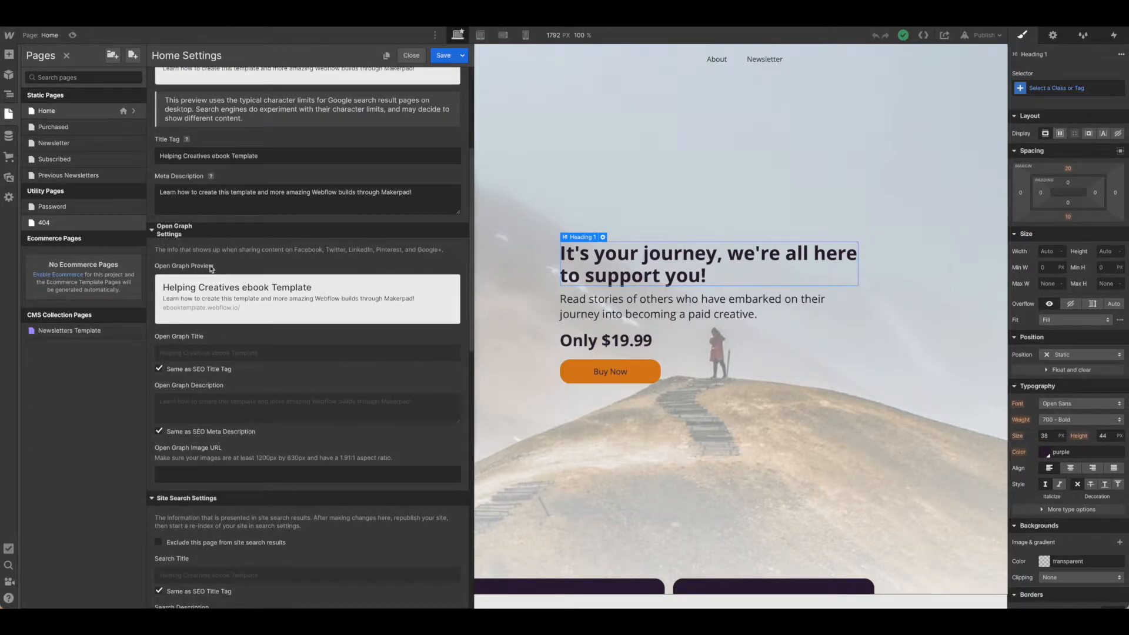
scroll(down, 3)
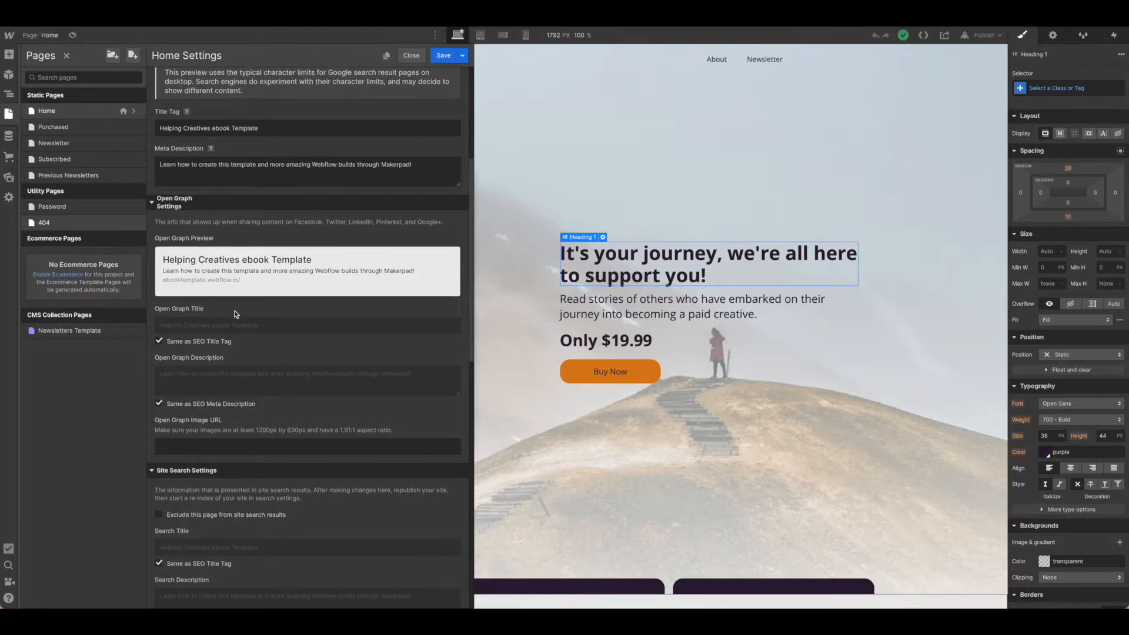
scroll(down, 3)
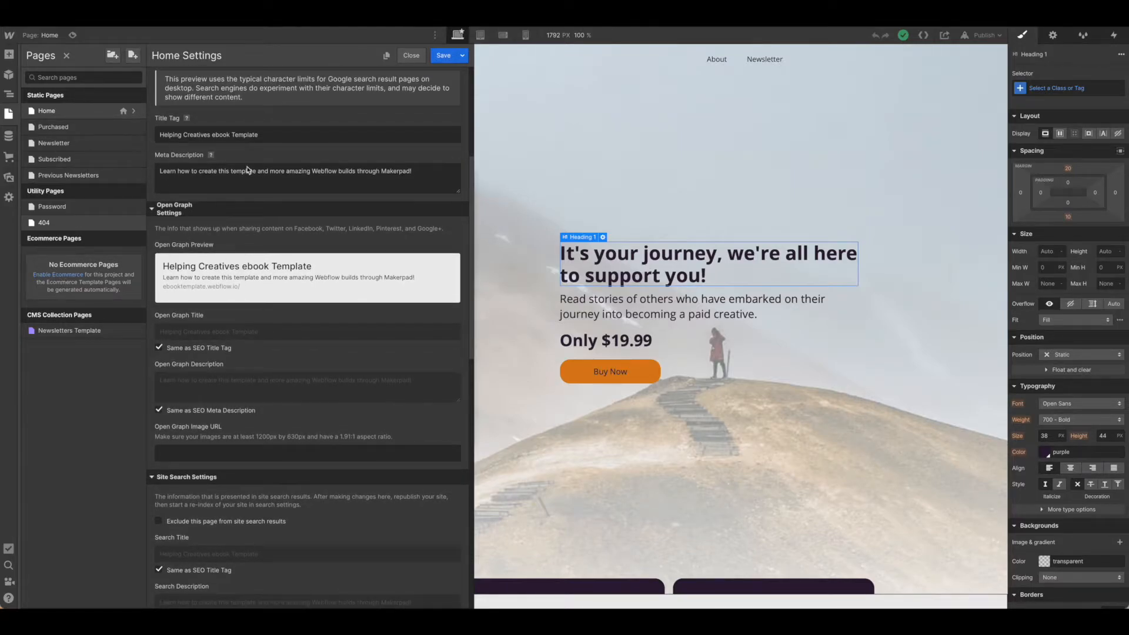
scroll(down, 3)
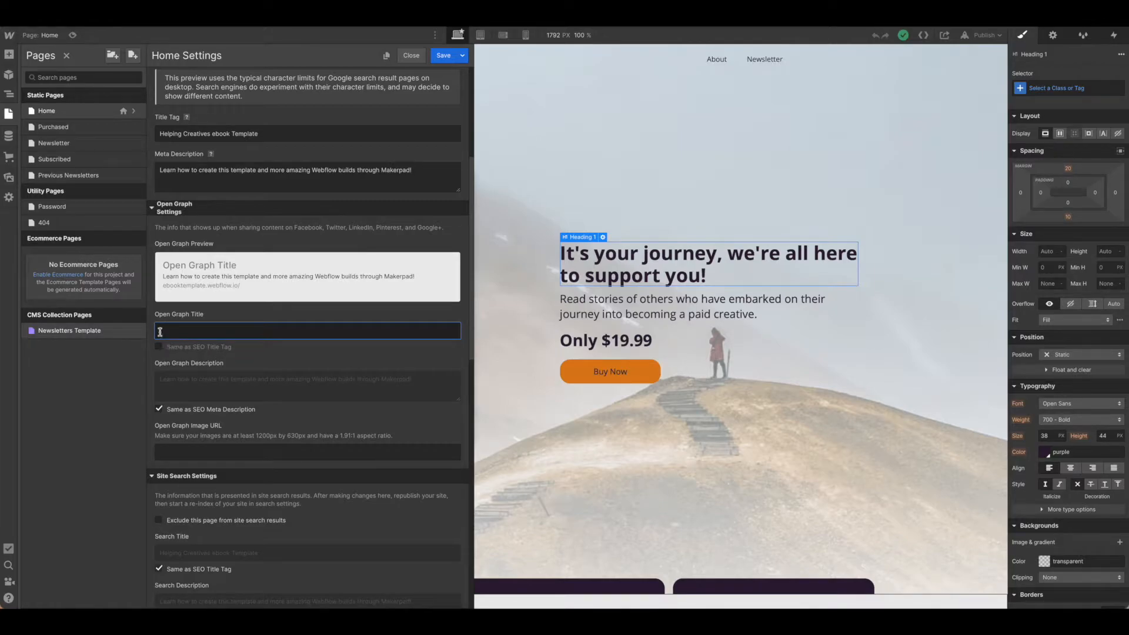
Turn Open Graph reuse of the SEO title off and back on, then close Home settings.
click(305, 331)
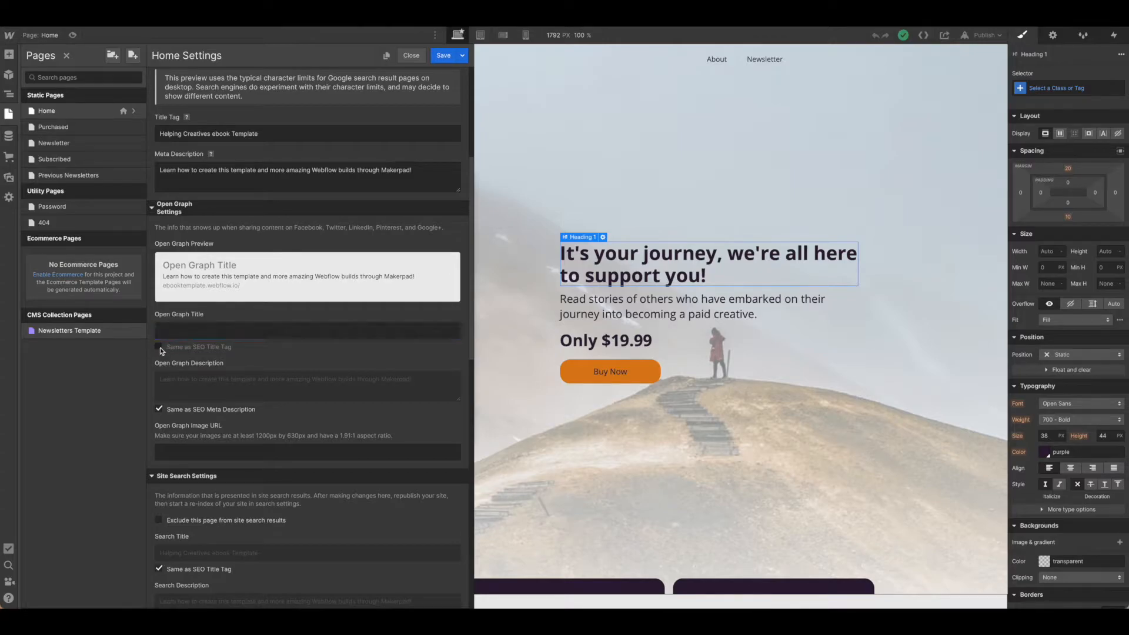
click(159, 346)
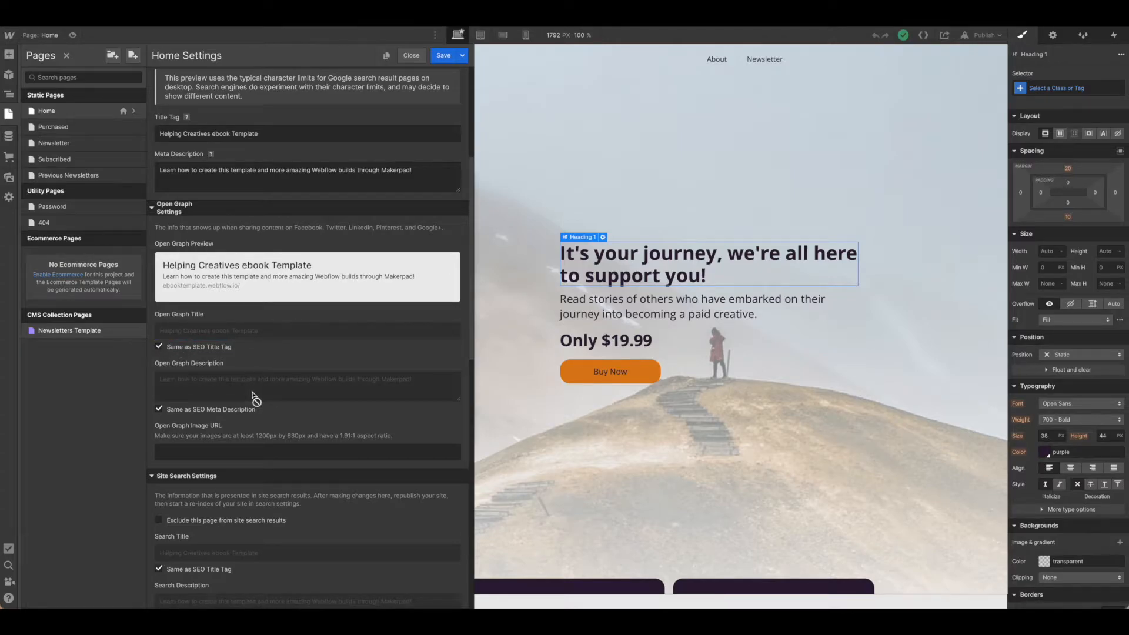
scroll(down, 3)
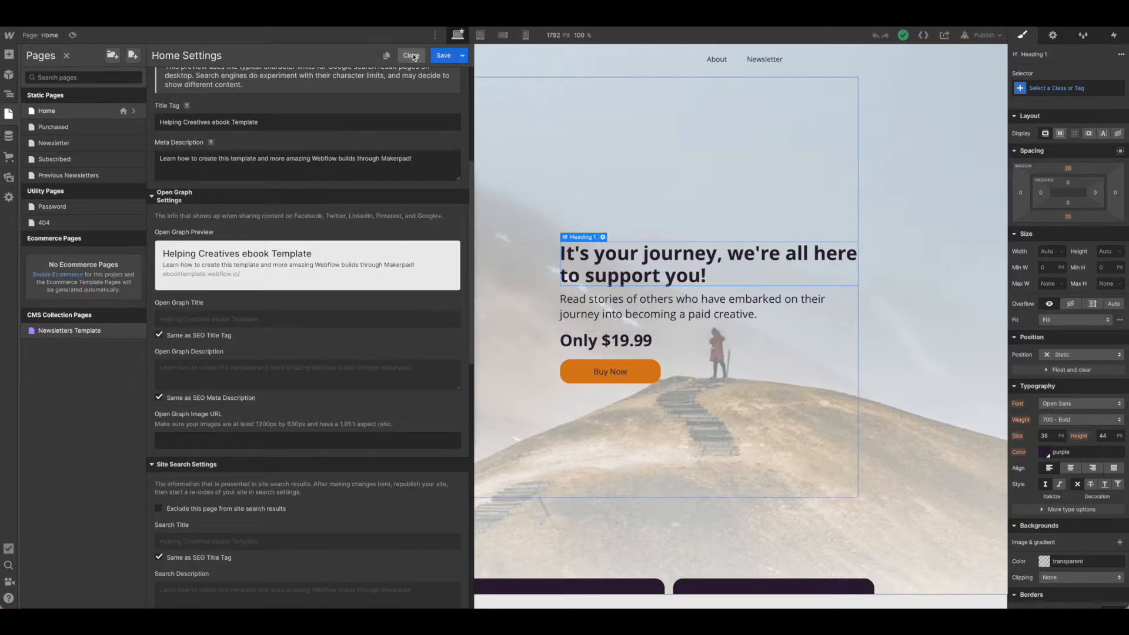
click(411, 55)
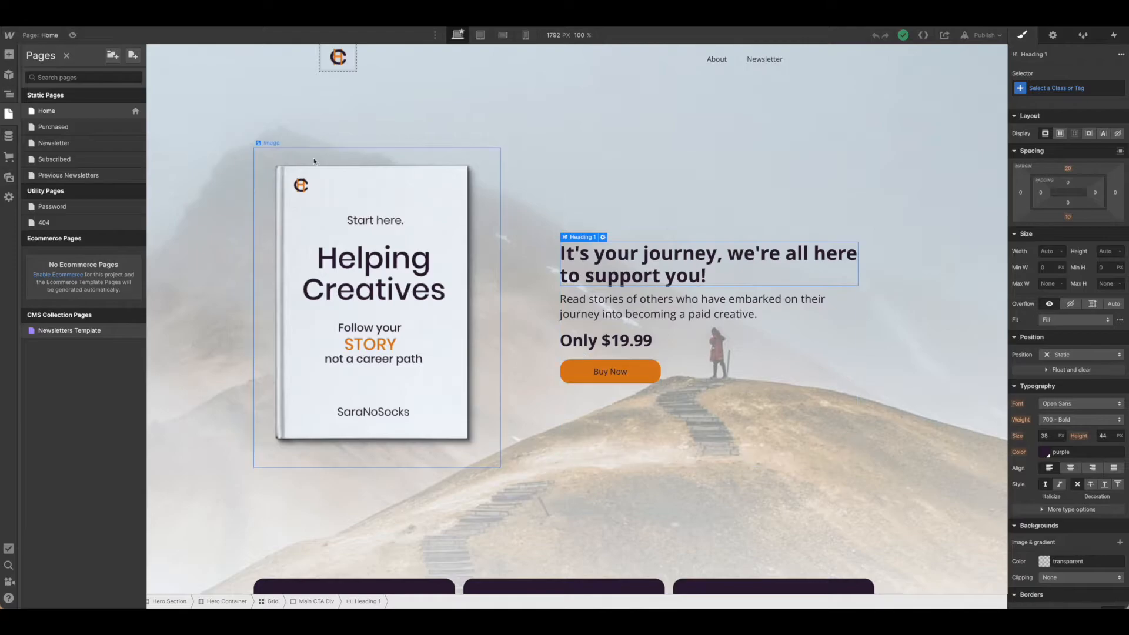
click(610, 372)
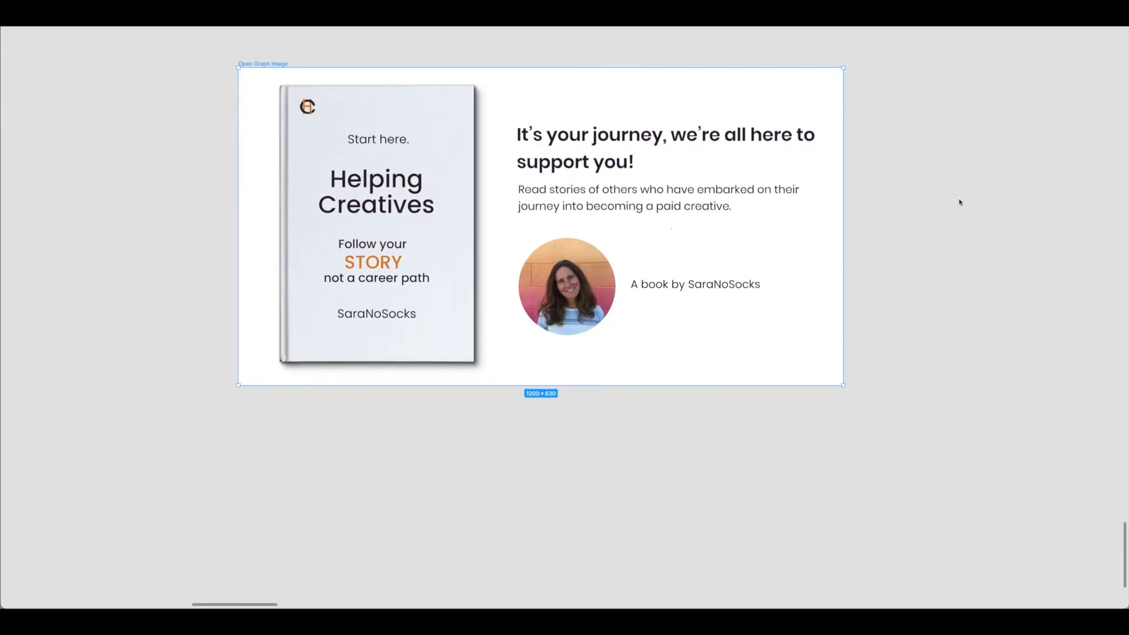
mouse_move(961, 205)
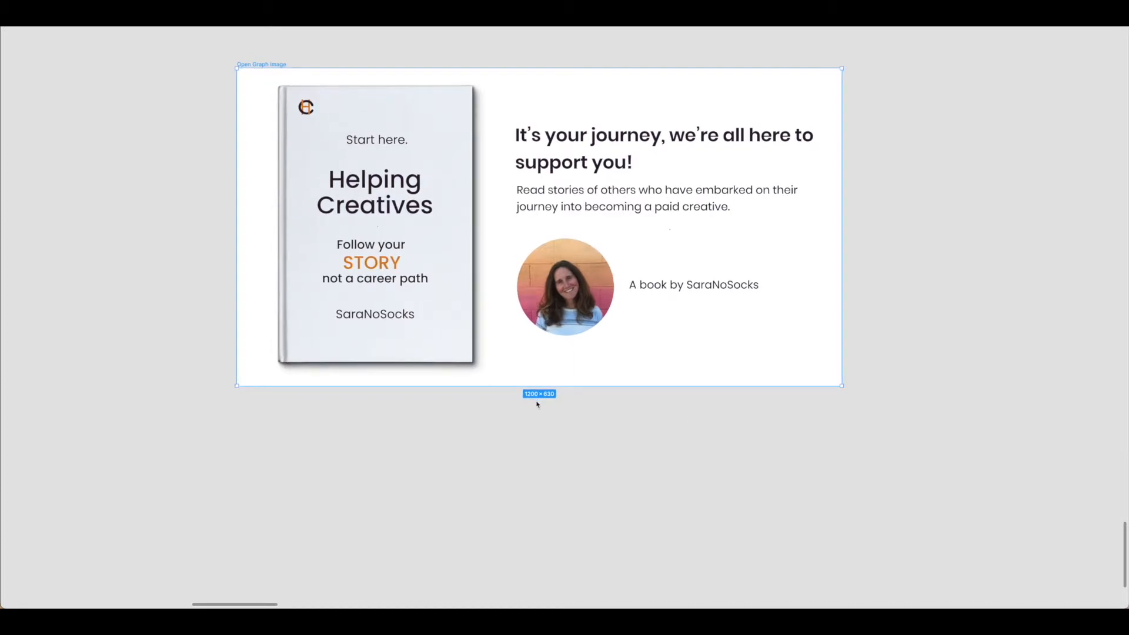
mouse_move(560, 403)
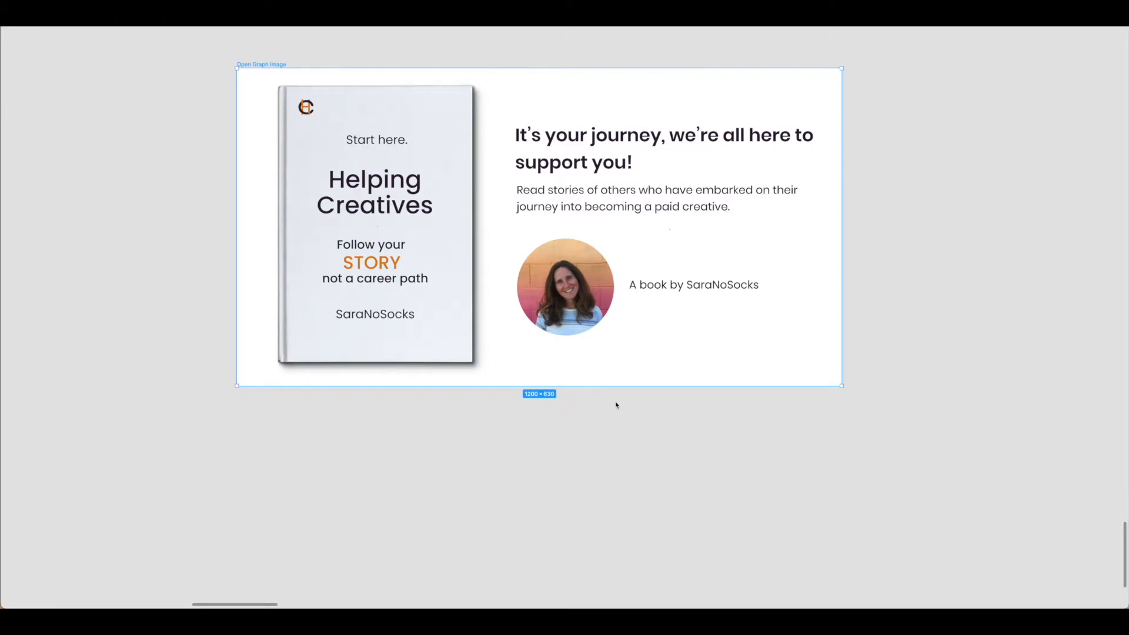
mouse_move(657, 409)
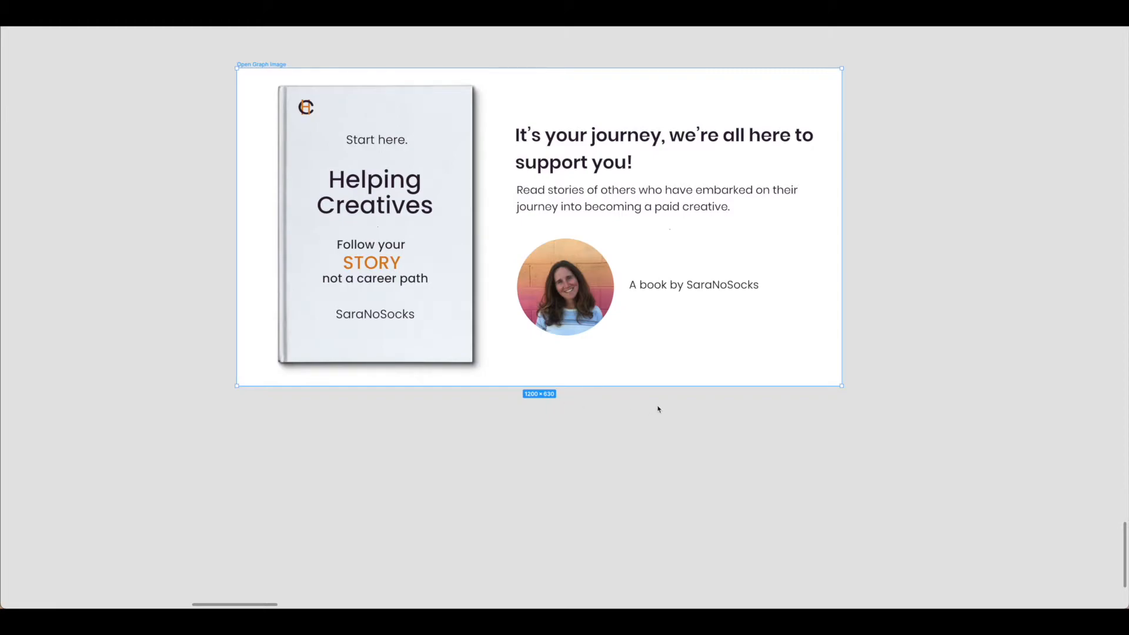
mouse_move(774, 414)
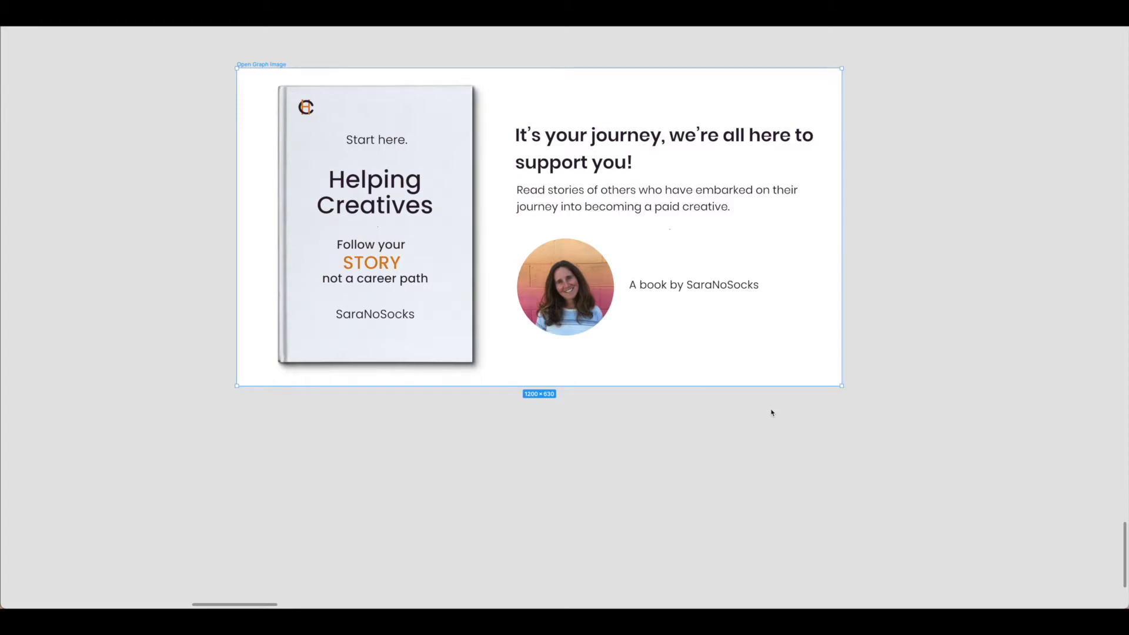
mouse_move(949, 295)
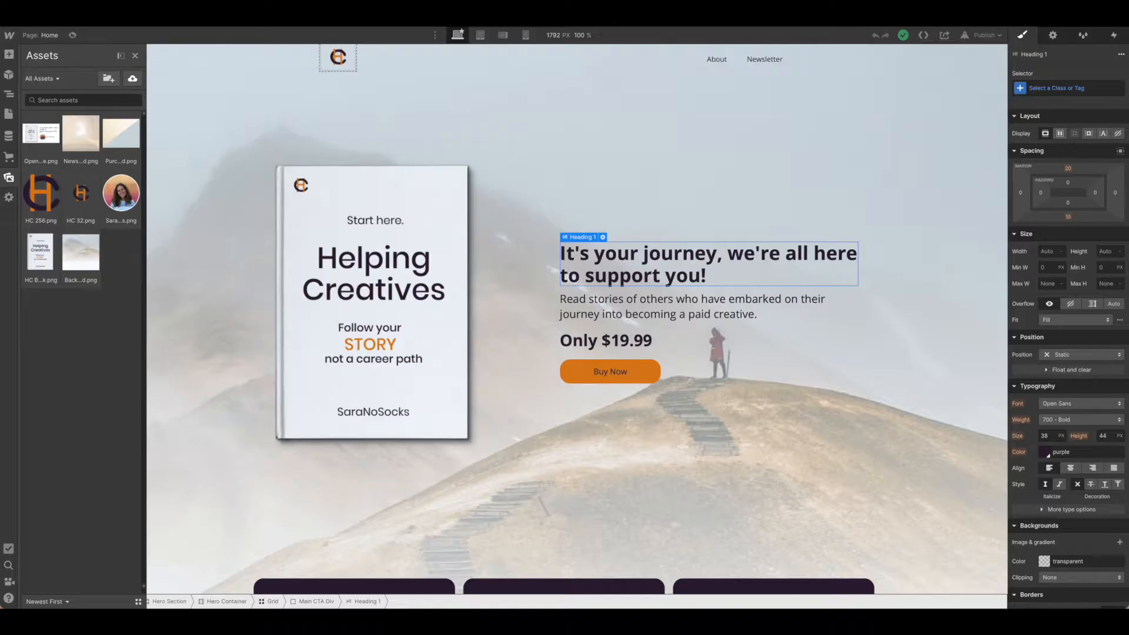
mouse_move(257, 176)
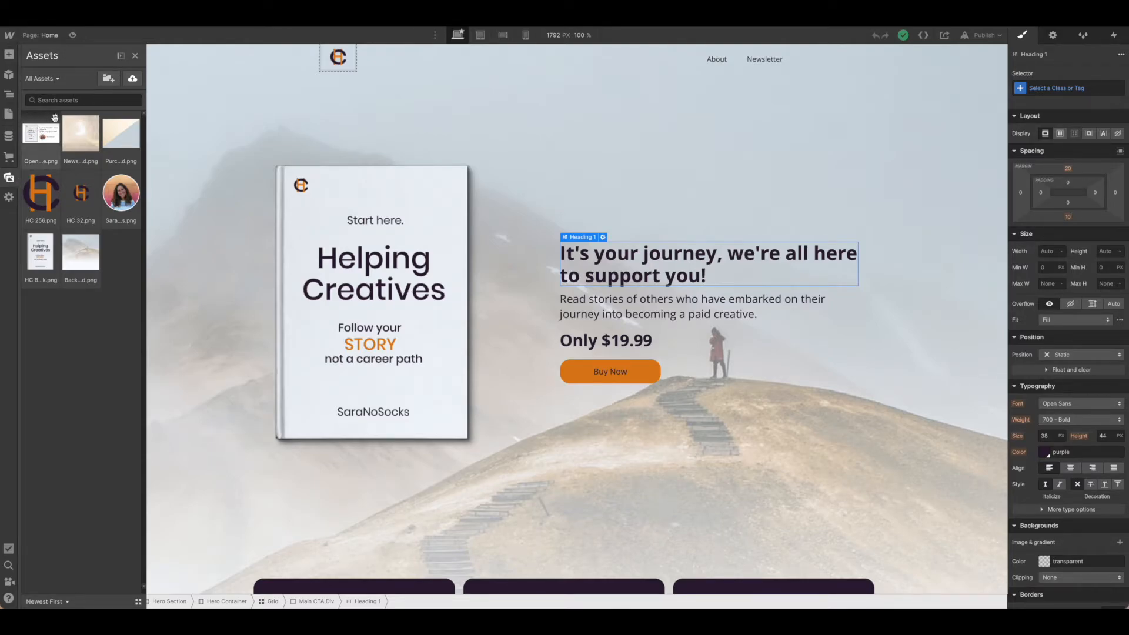
Open the Open Graph image asset's details in the Assets panel.
click(41, 132)
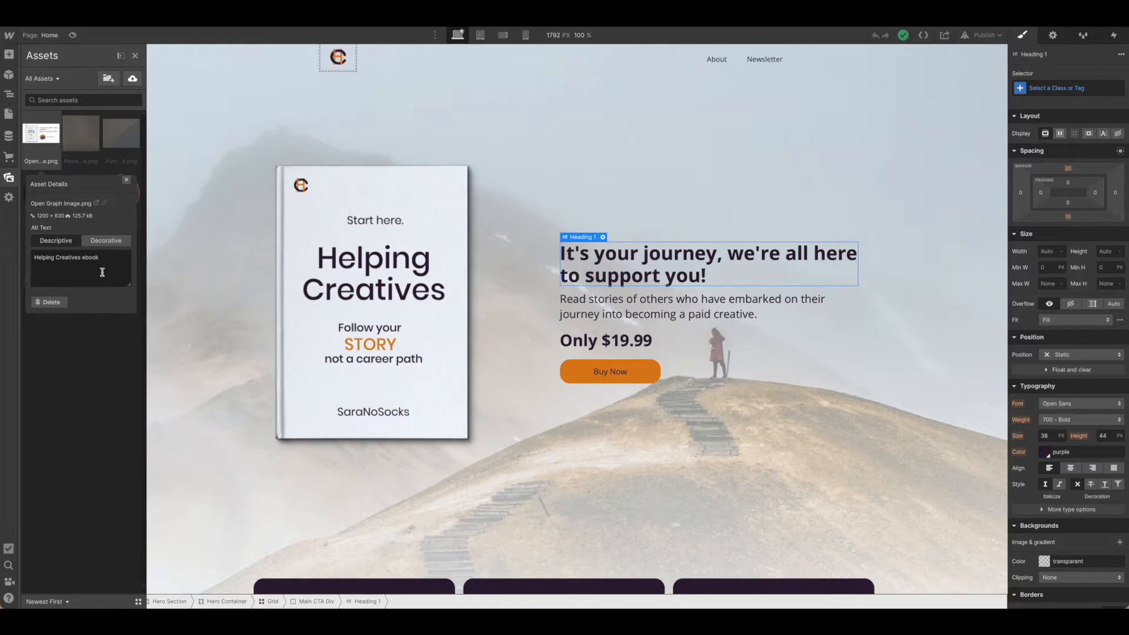
mouse_move(100, 224)
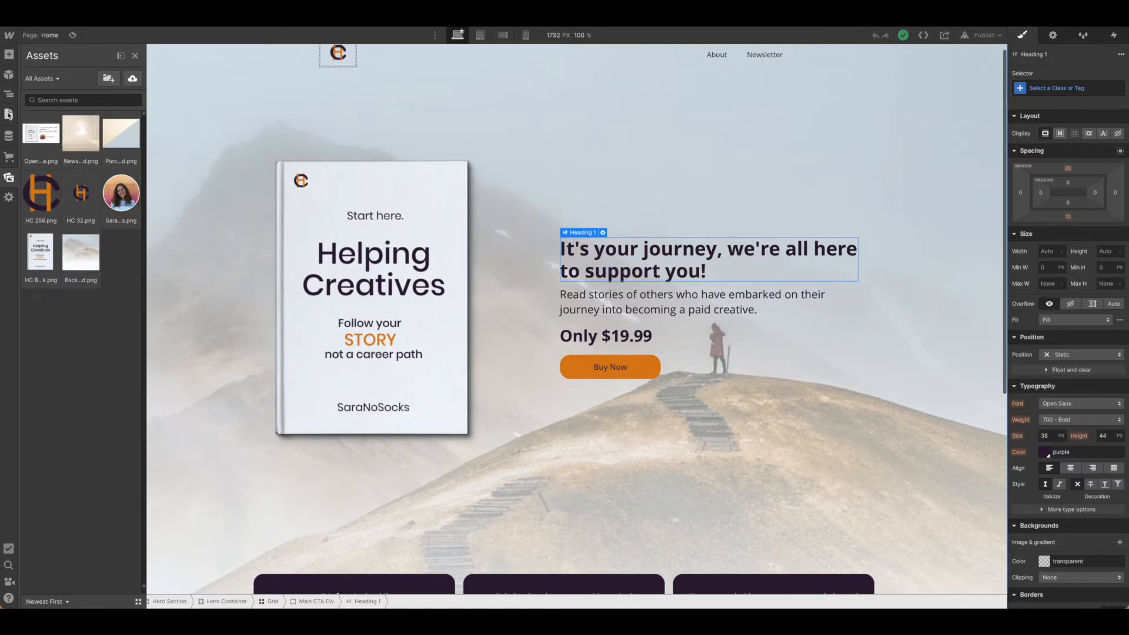
Enter the ebook image URL in the Home page's Open Graph Image URL field.
click(8, 114)
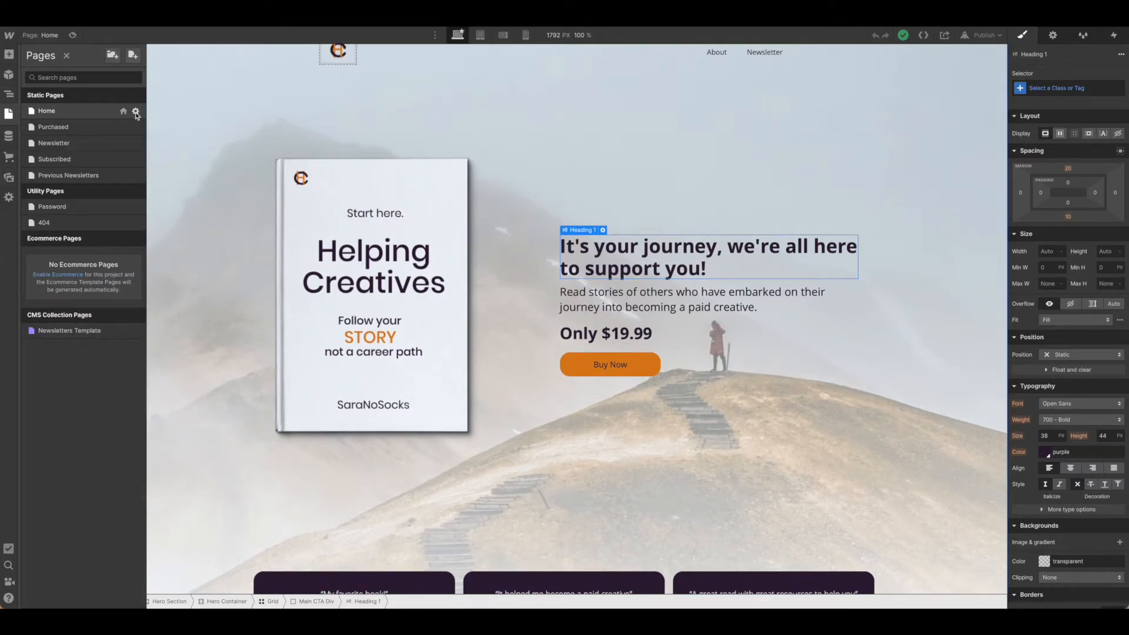
click(135, 112)
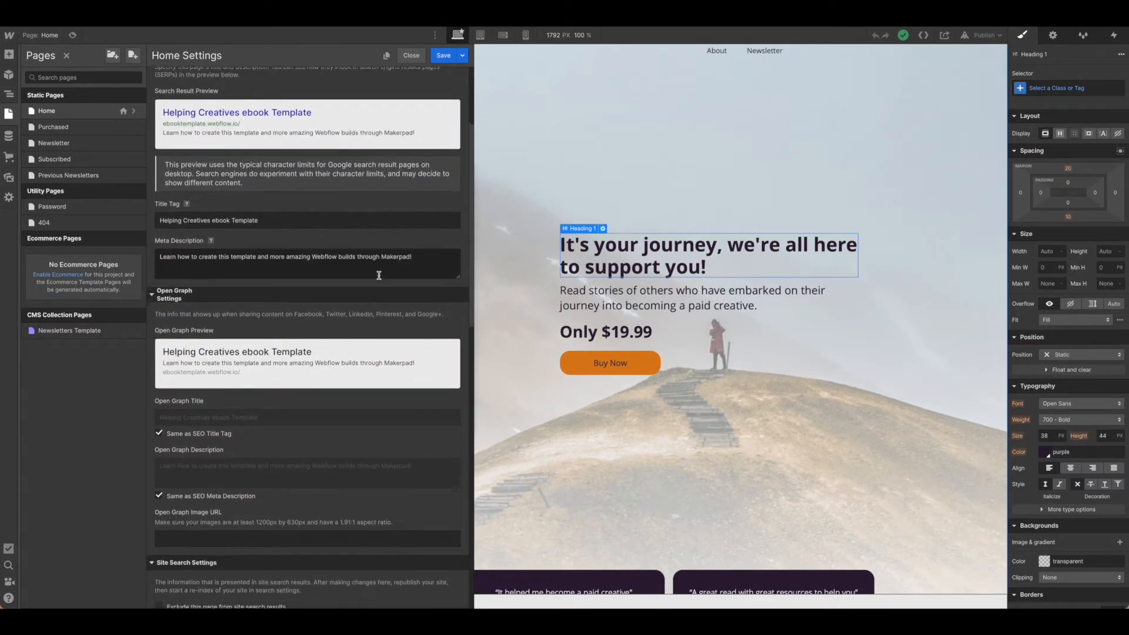
scroll(down, 3)
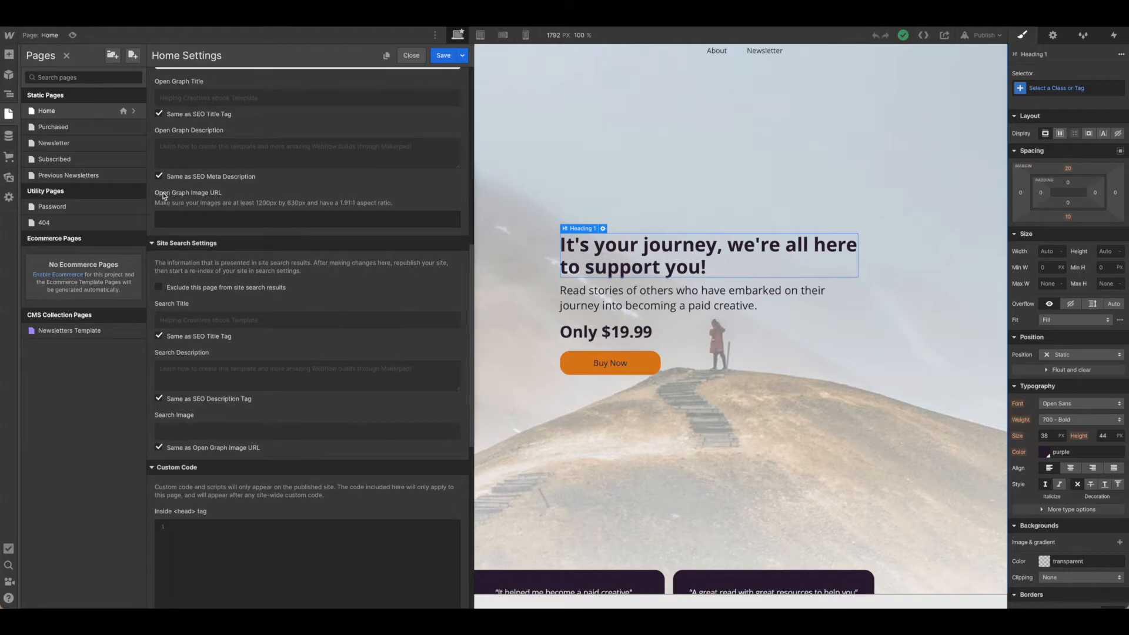
click(307, 219)
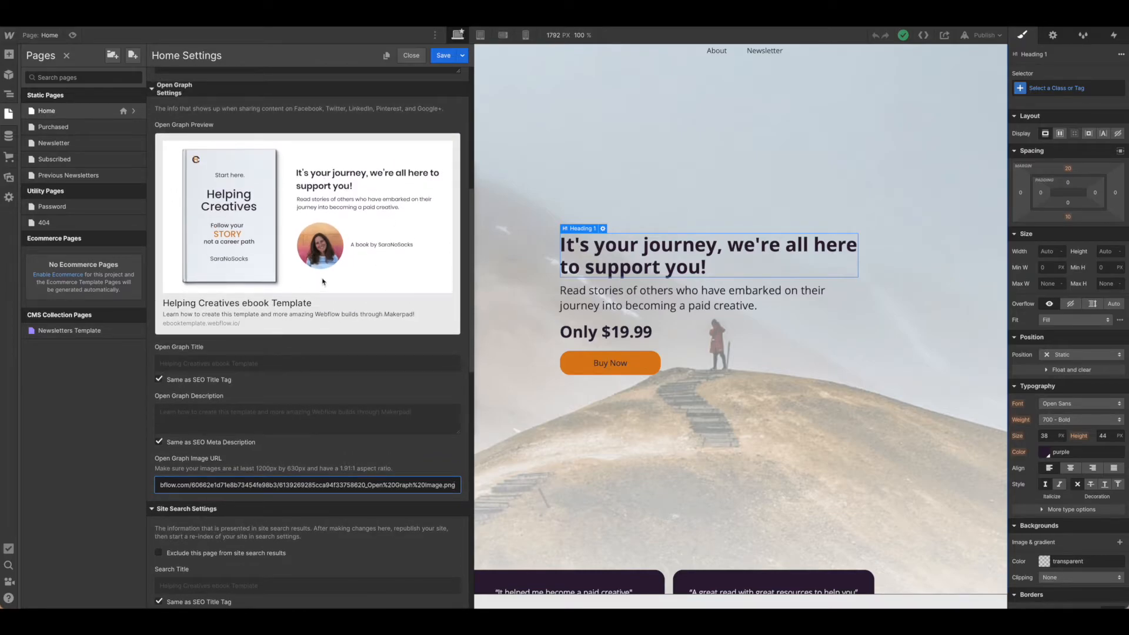
mouse_move(180, 195)
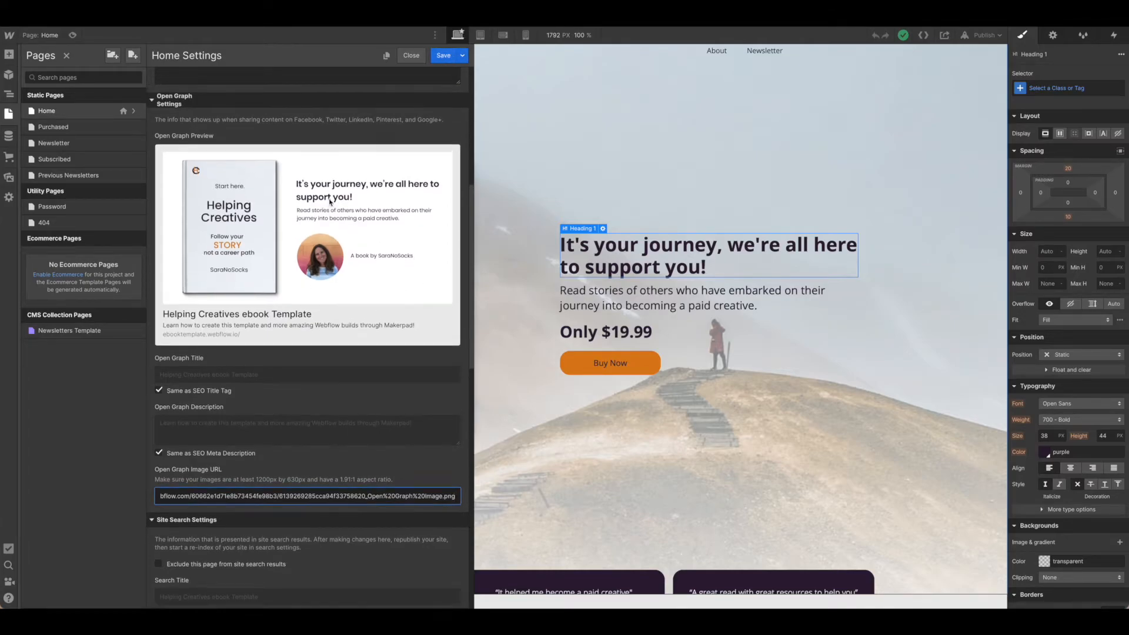
scroll(down, 3)
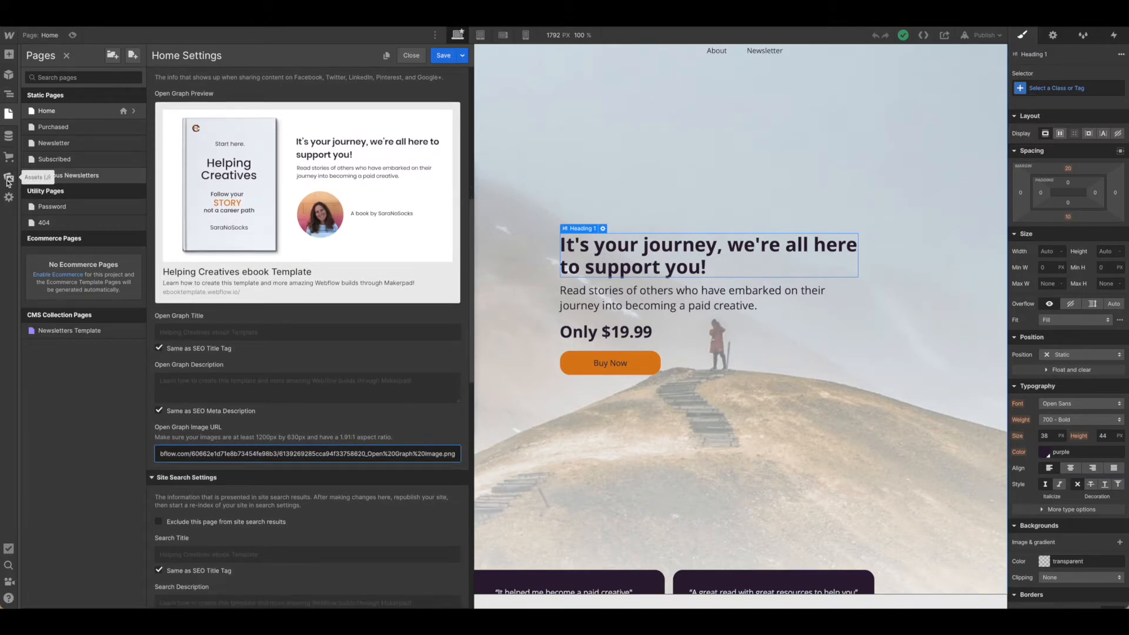
Save the Home page changes, check the 1200×630 Open Graph asset, and return to Pages.
click(411, 55)
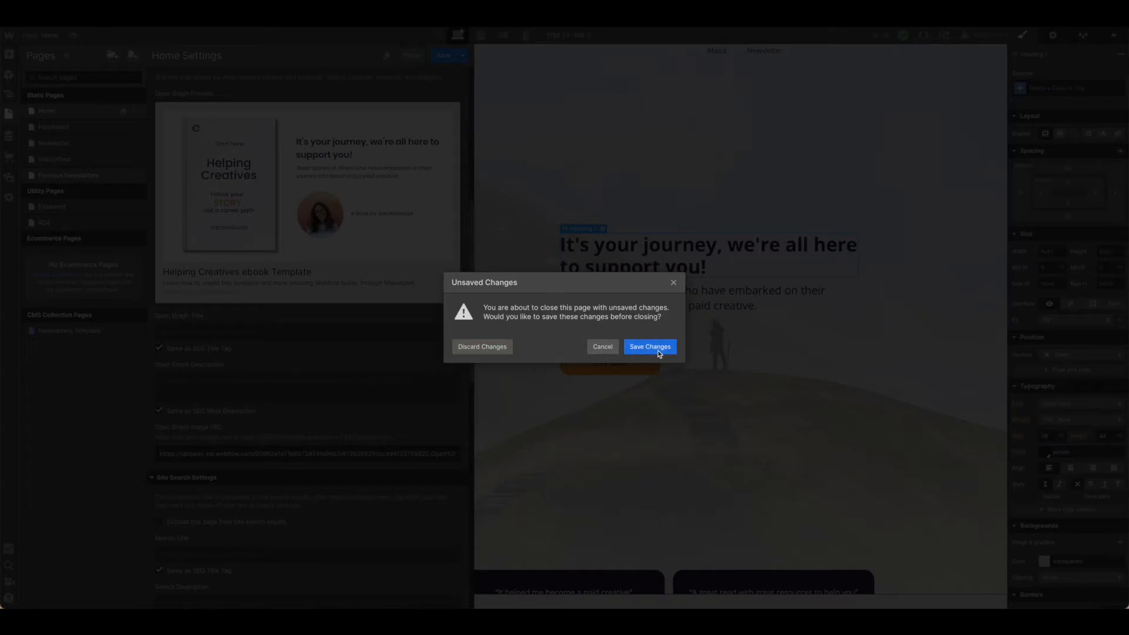
click(648, 346)
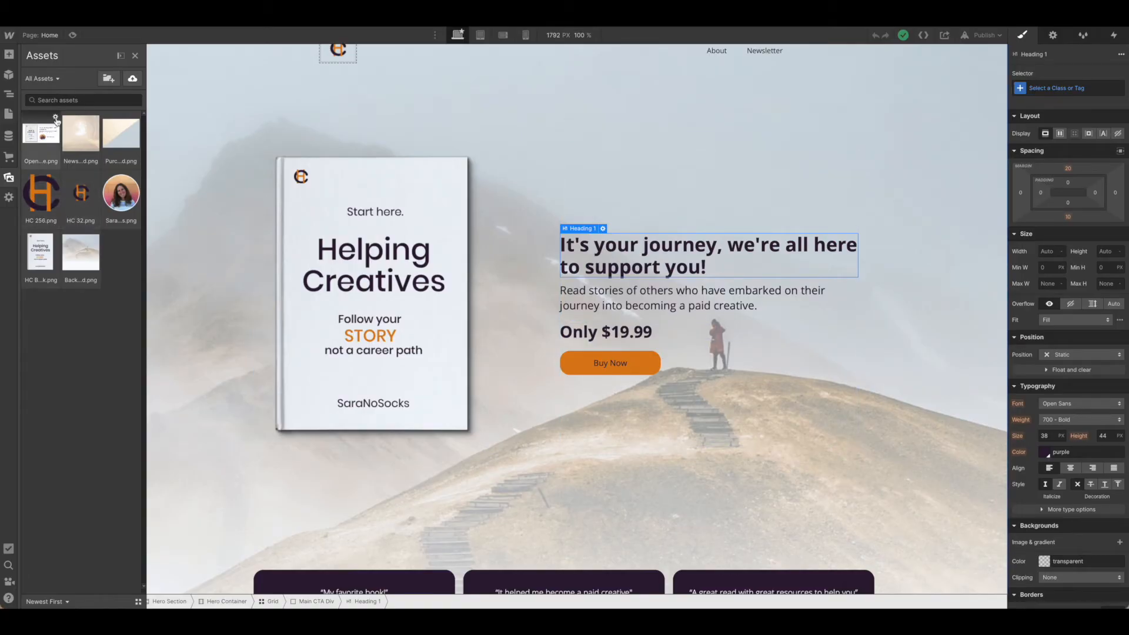
click(42, 132)
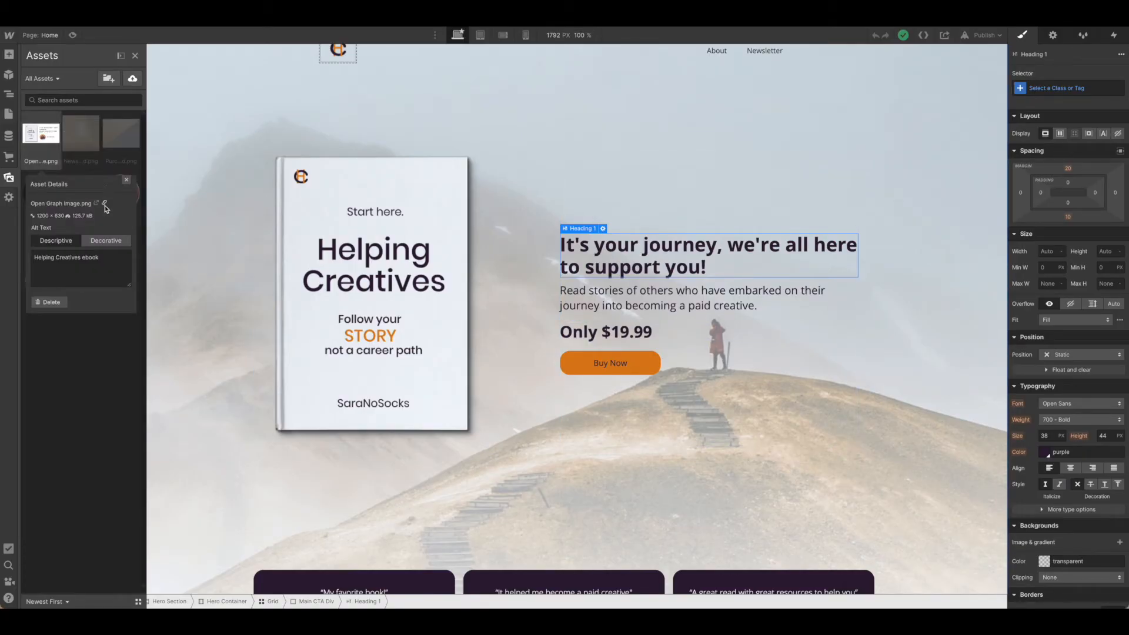
click(96, 202)
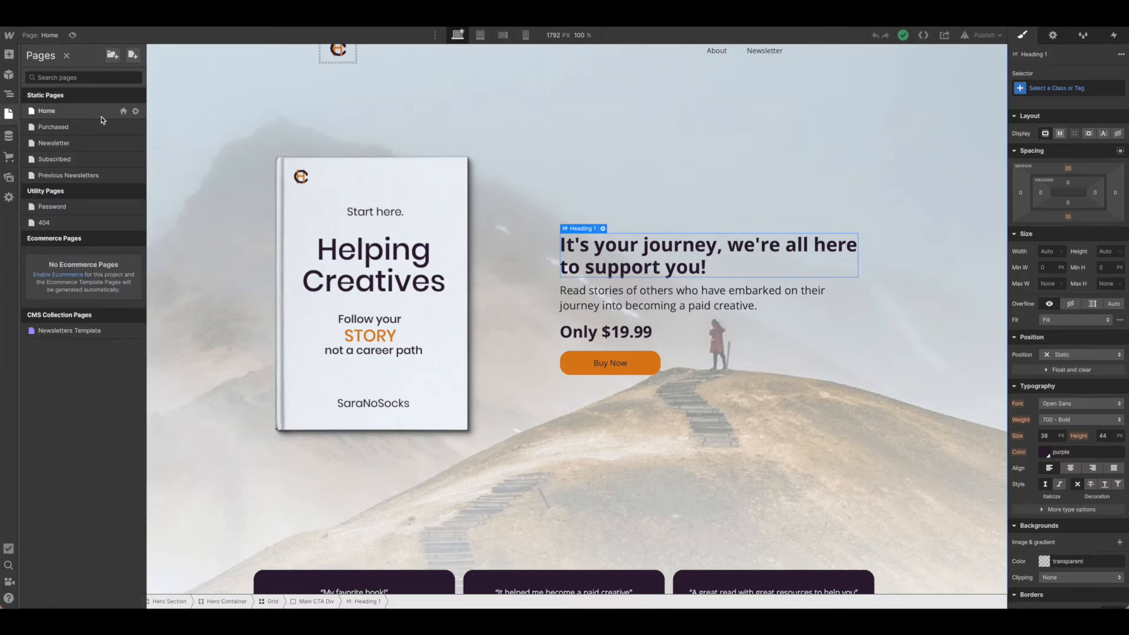
click(135, 111)
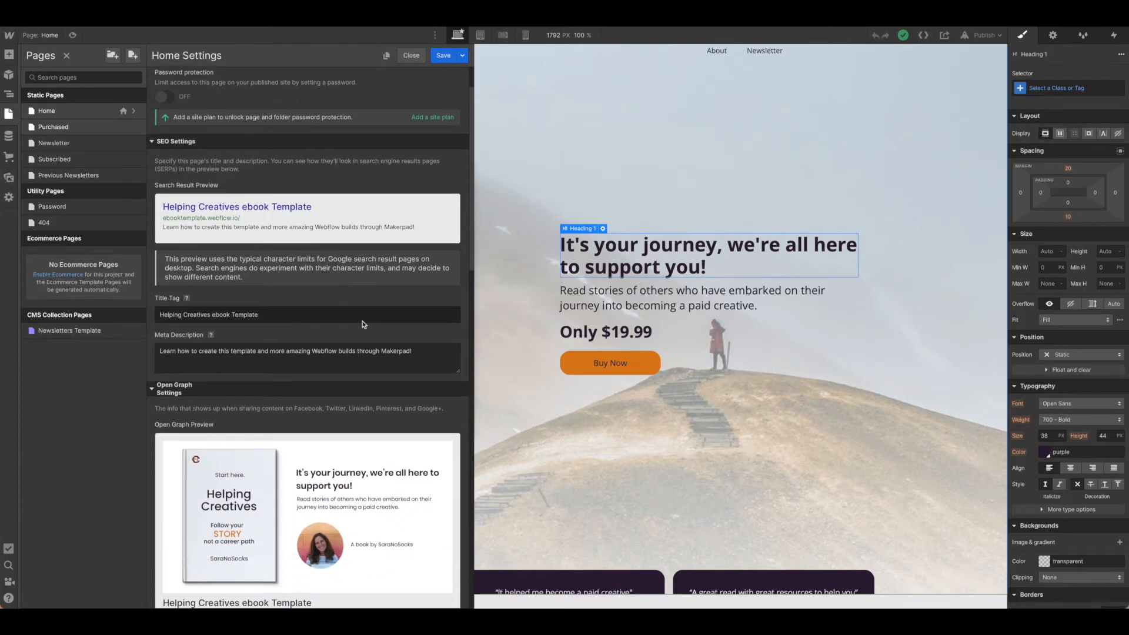
scroll(down, 3)
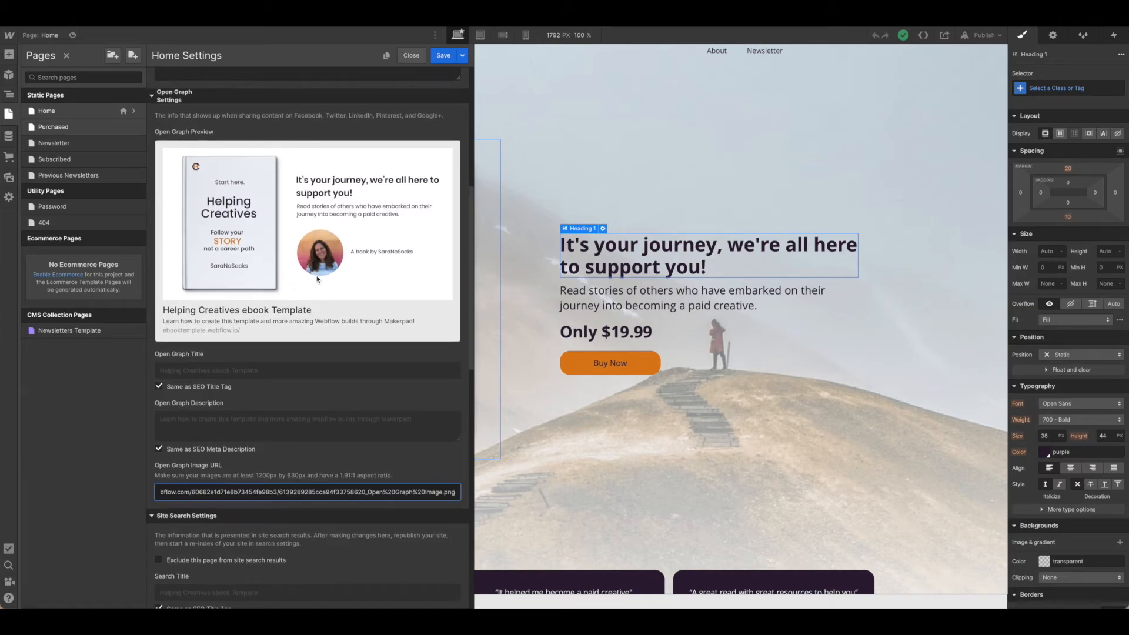
scroll(down, 3)
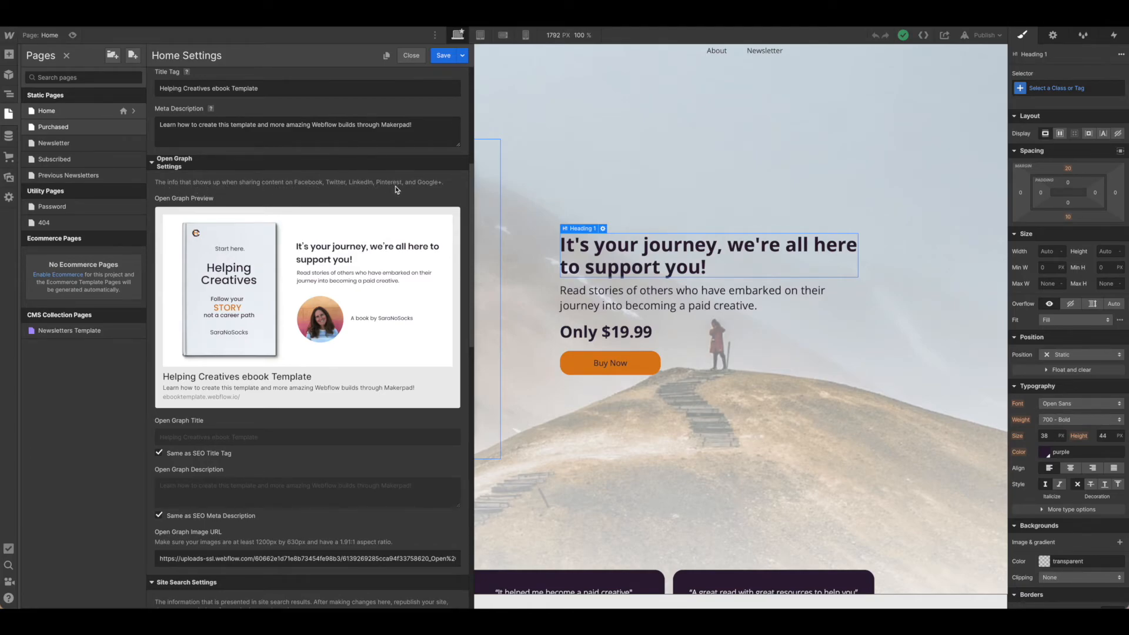
mouse_move(243, 309)
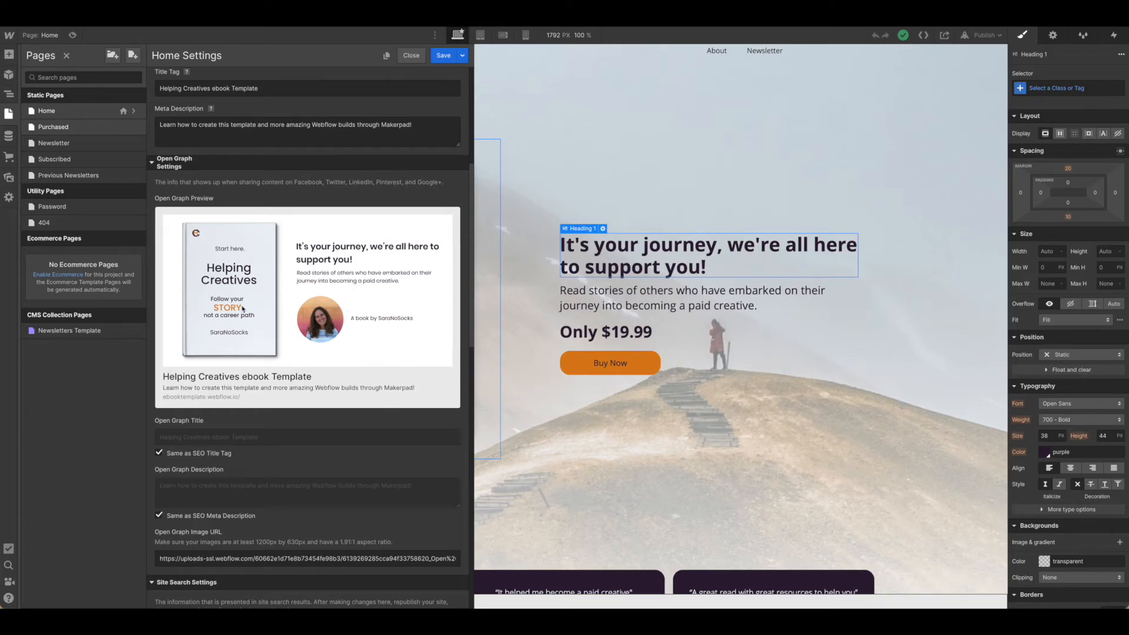
scroll(down, 3)
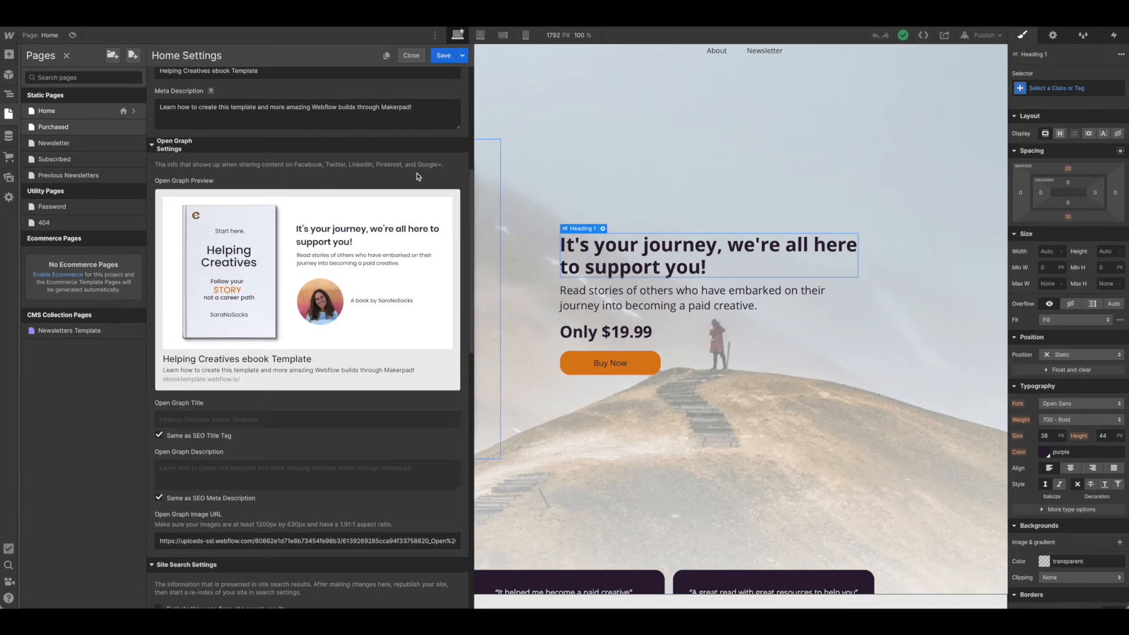
scroll(down, 3)
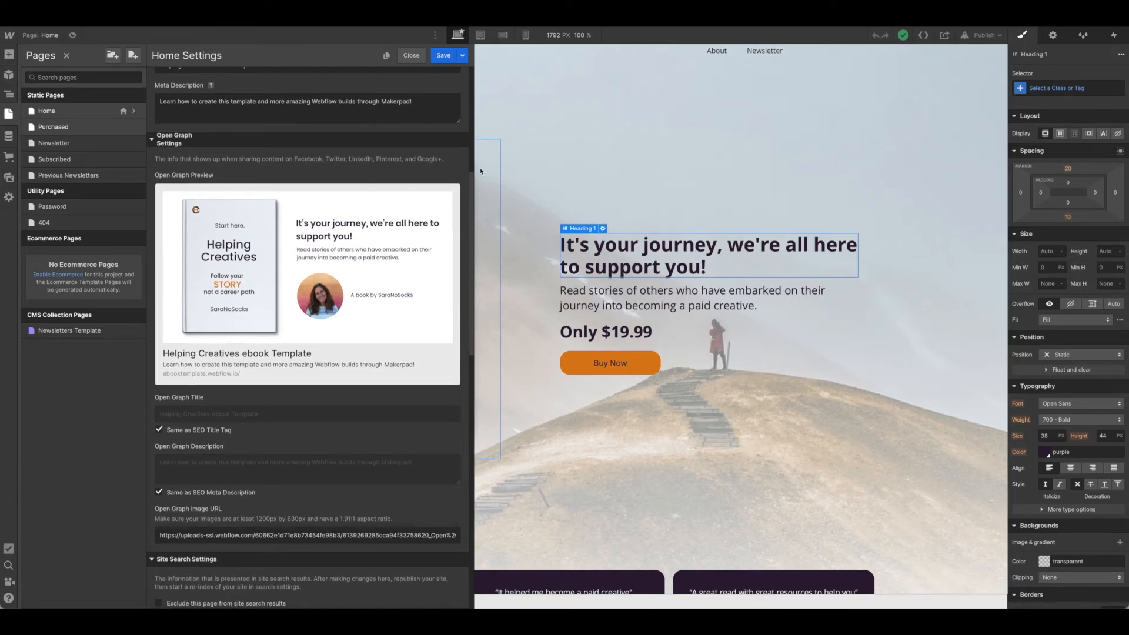
mouse_move(354, 178)
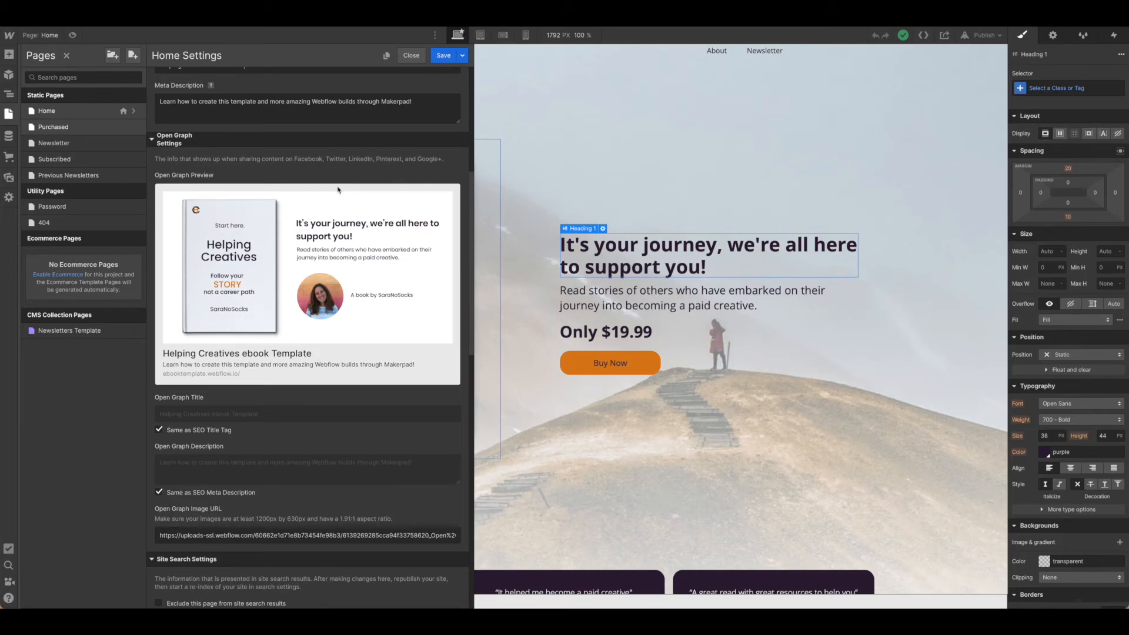
scroll(up, 3)
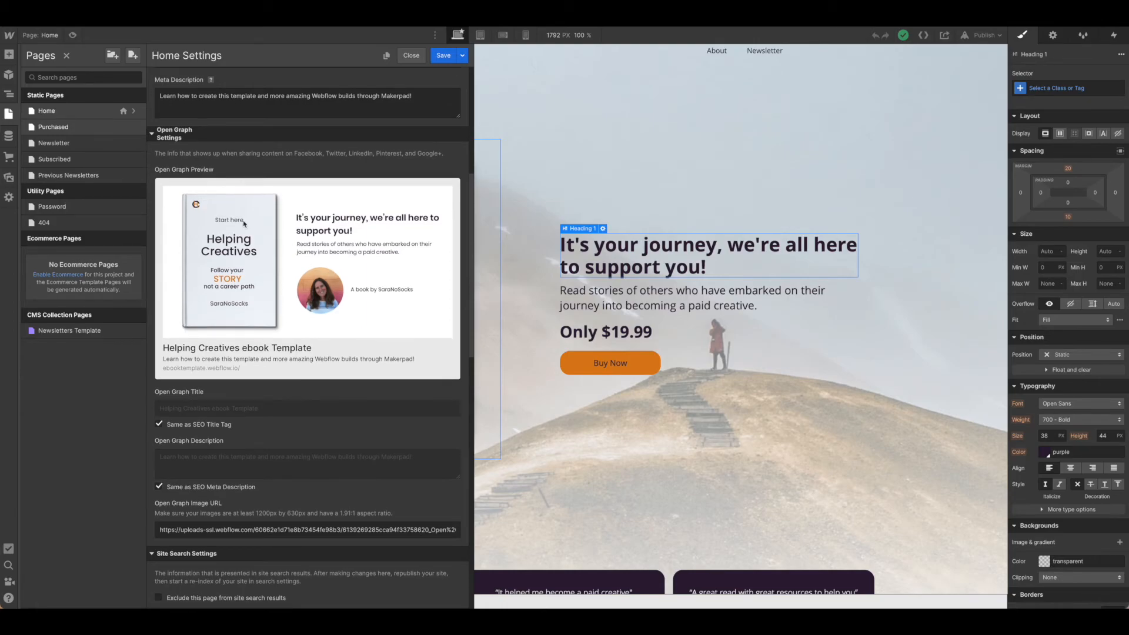
mouse_move(411, 323)
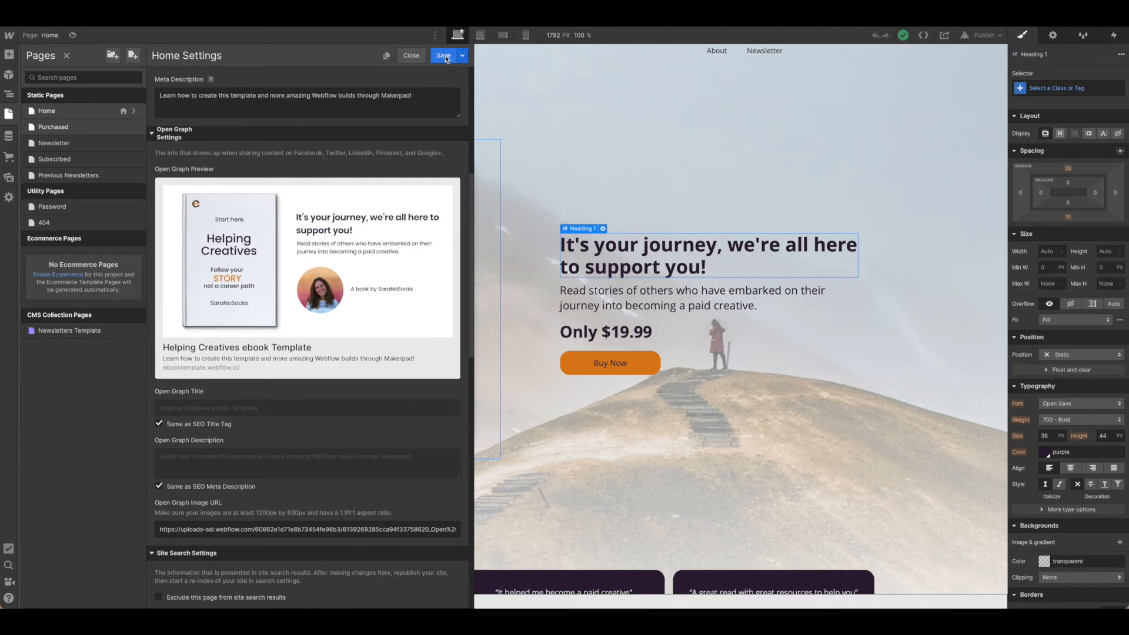
click(443, 56)
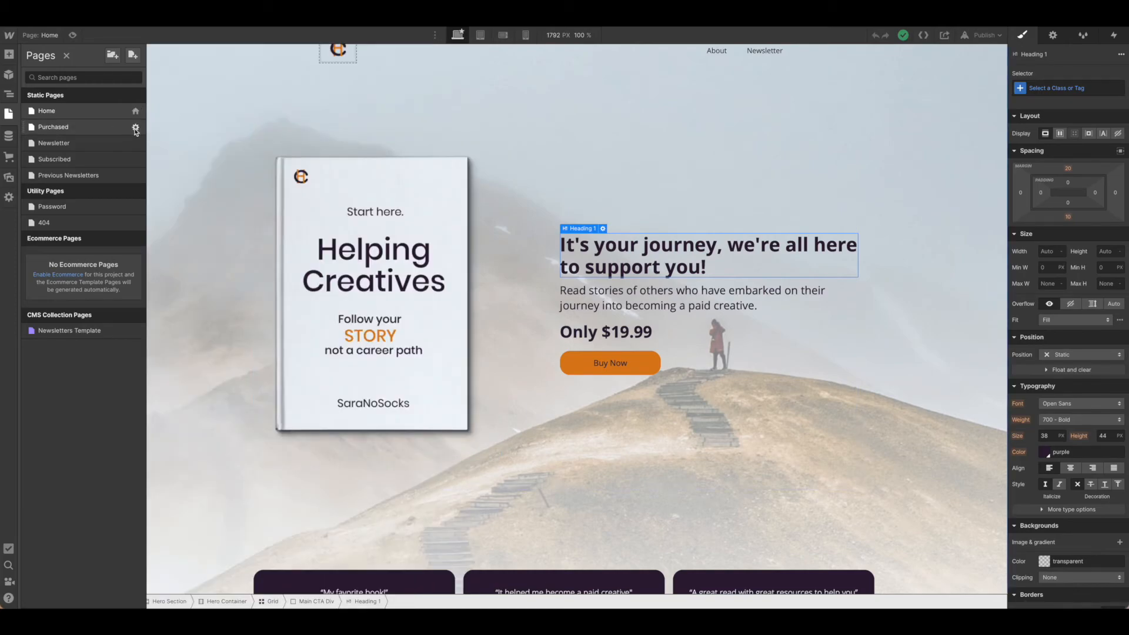
mouse_move(101, 151)
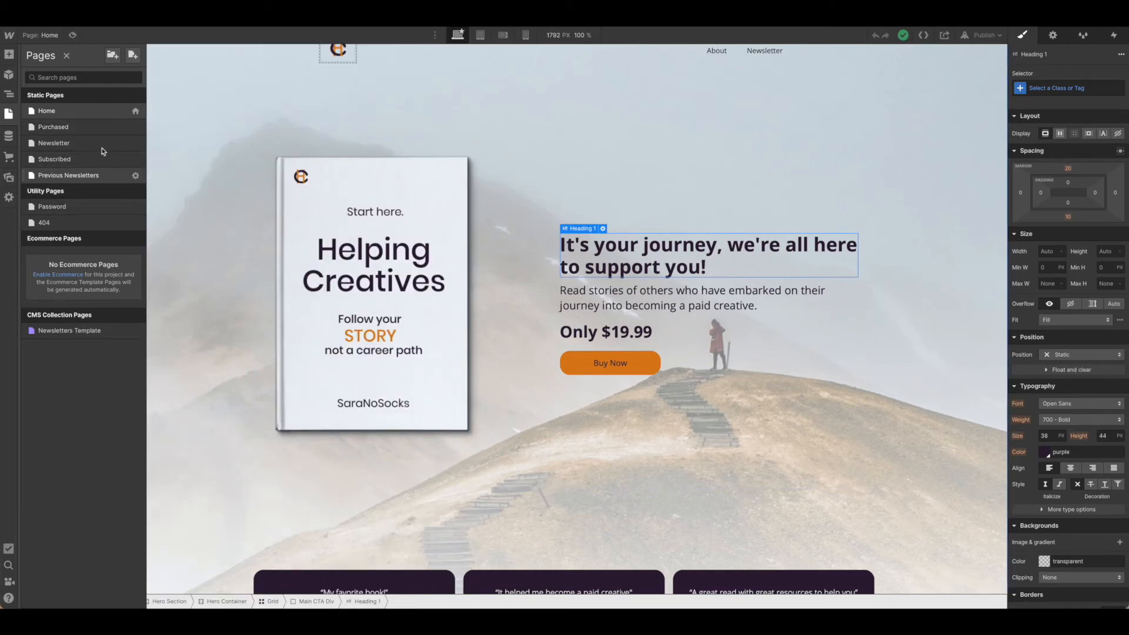
mouse_move(135, 128)
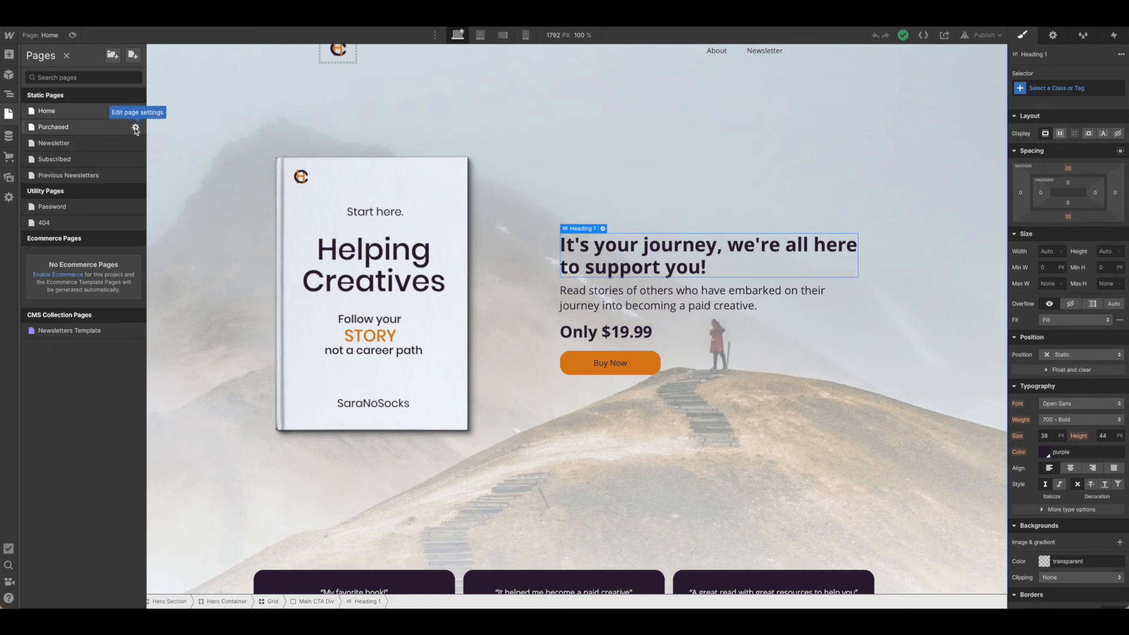
Put the ebook image URL in the Purchased page's Open Graph Image URL field.
click(135, 130)
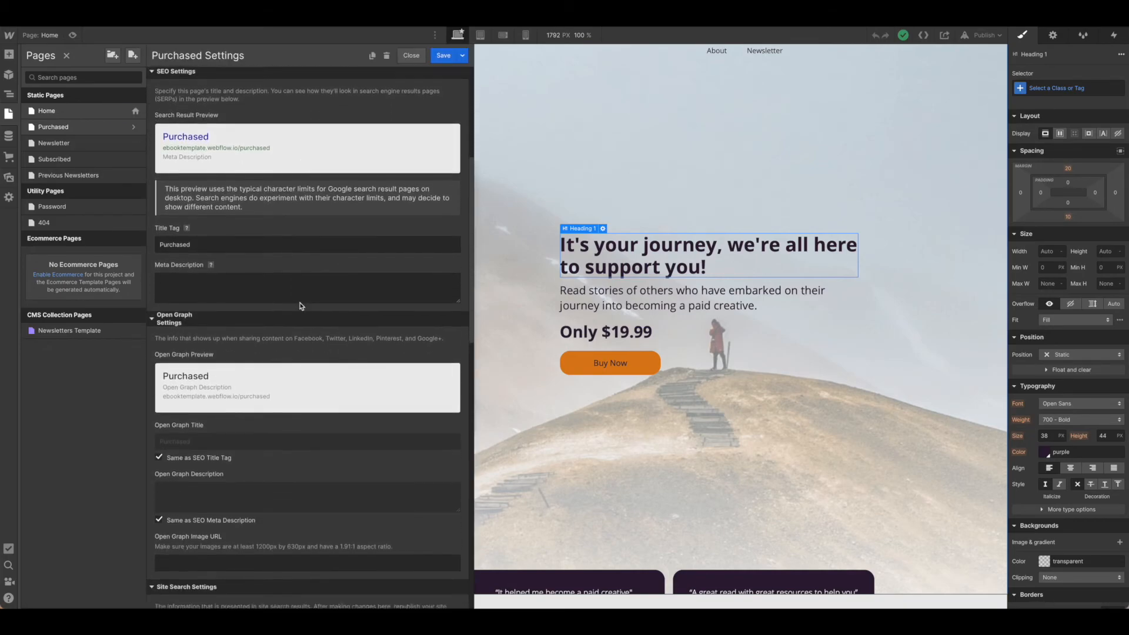
scroll(down, 3)
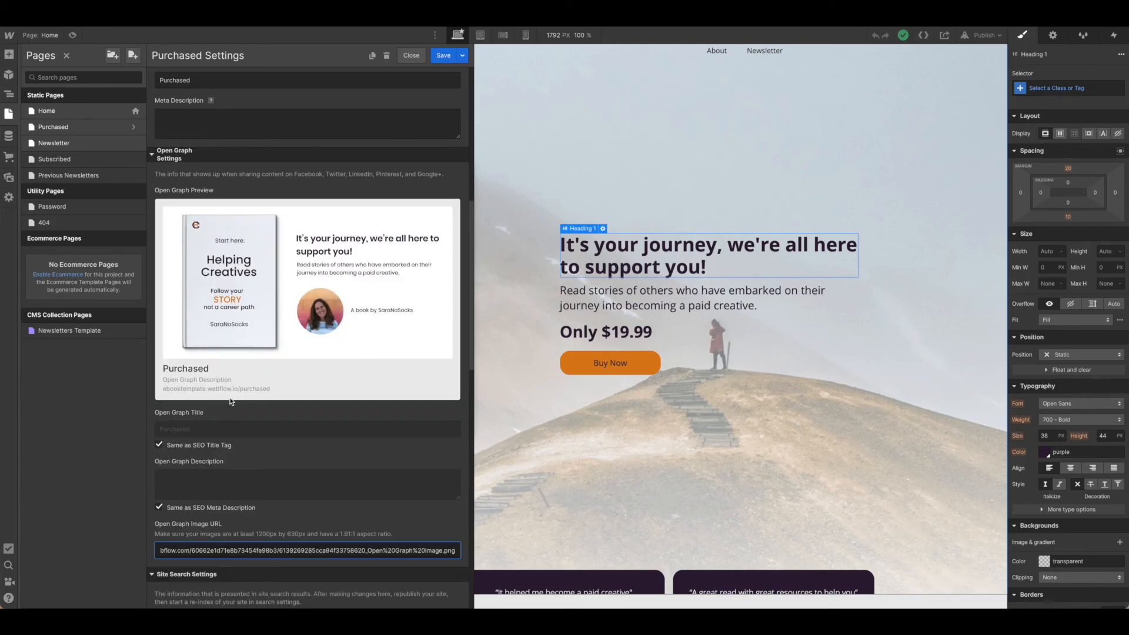
mouse_move(367, 382)
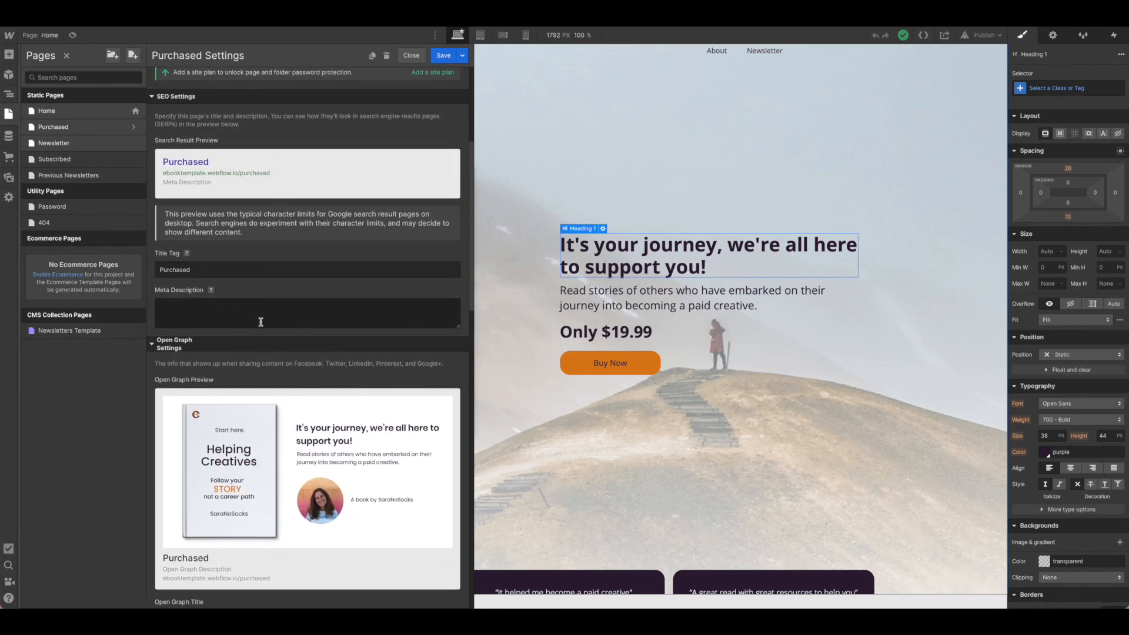
scroll(down, 3)
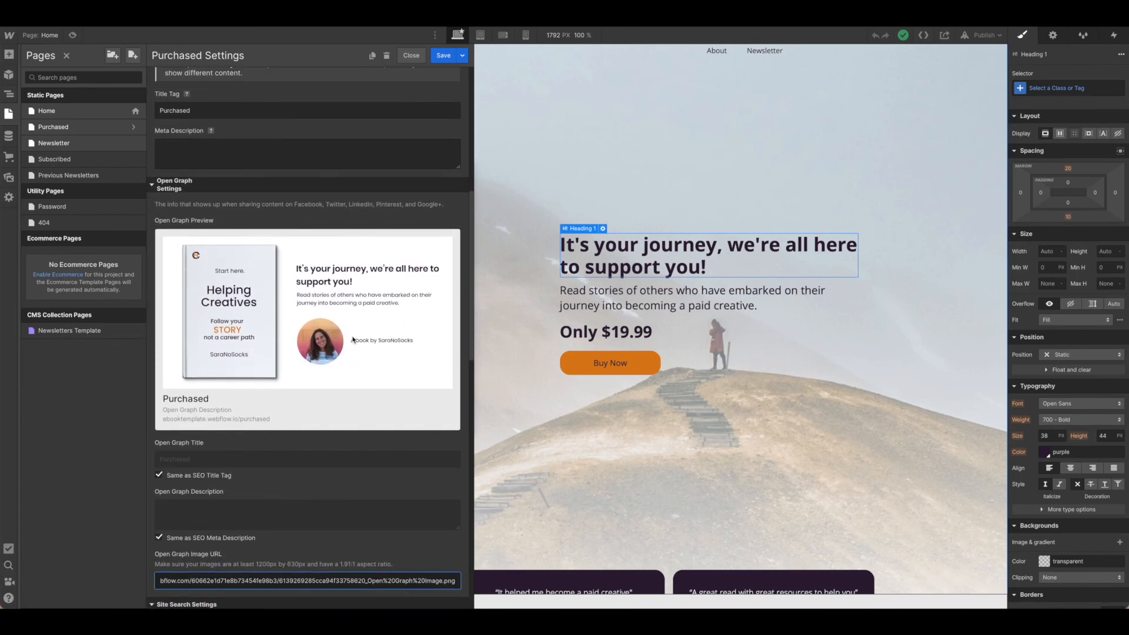